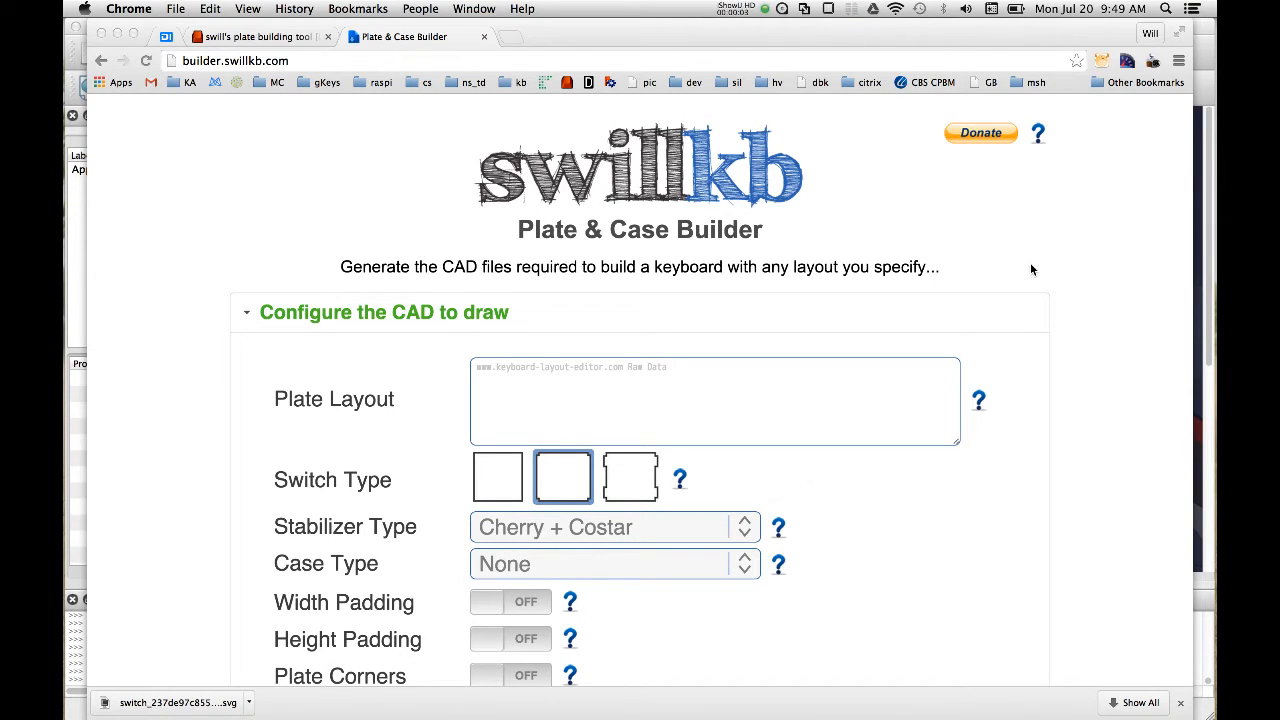
mouse_move(988, 424)
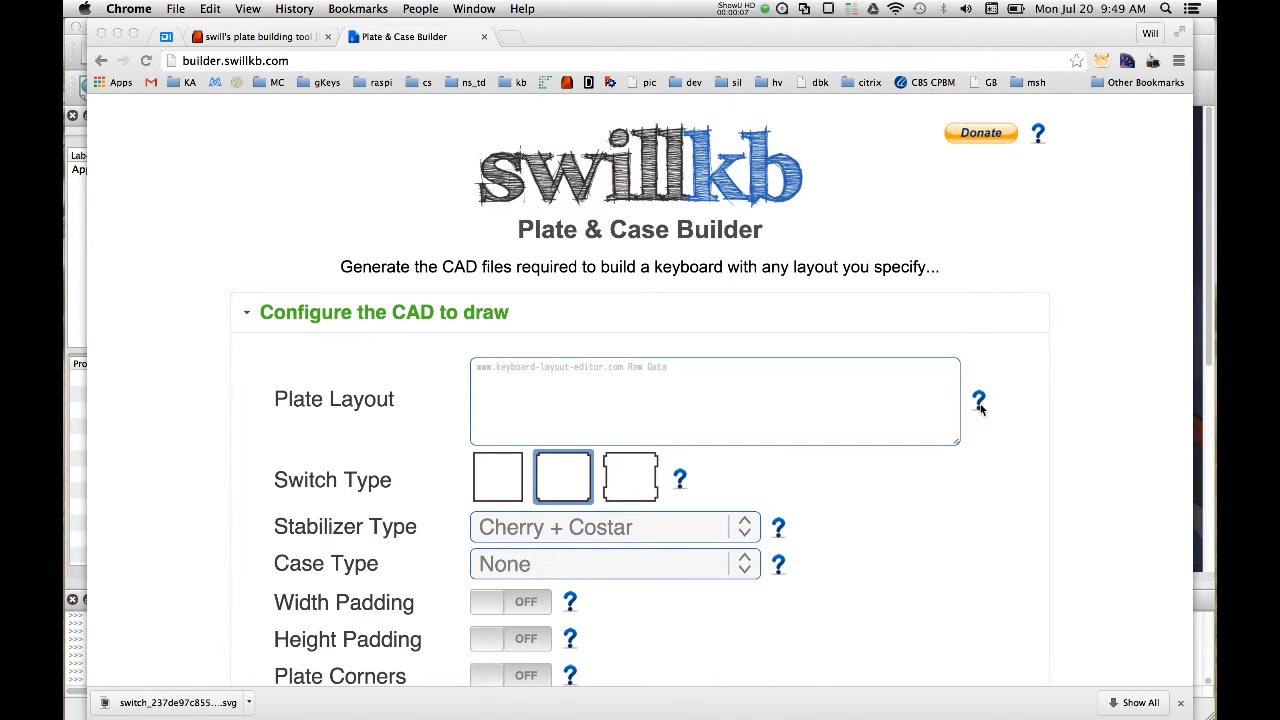
- Paste the numpad layout data into Plate Layout, keeping Cherry + Costar stabilizer cutouts
left_click(980, 400)
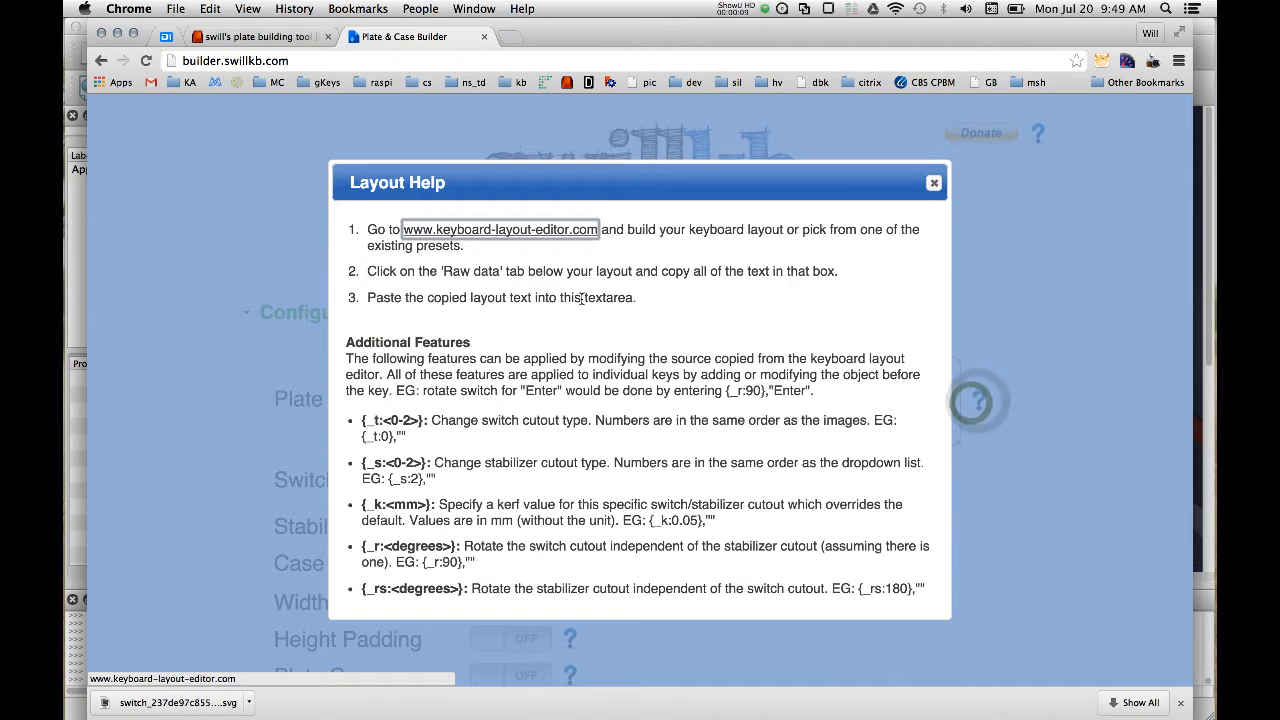
left_click(500, 228)
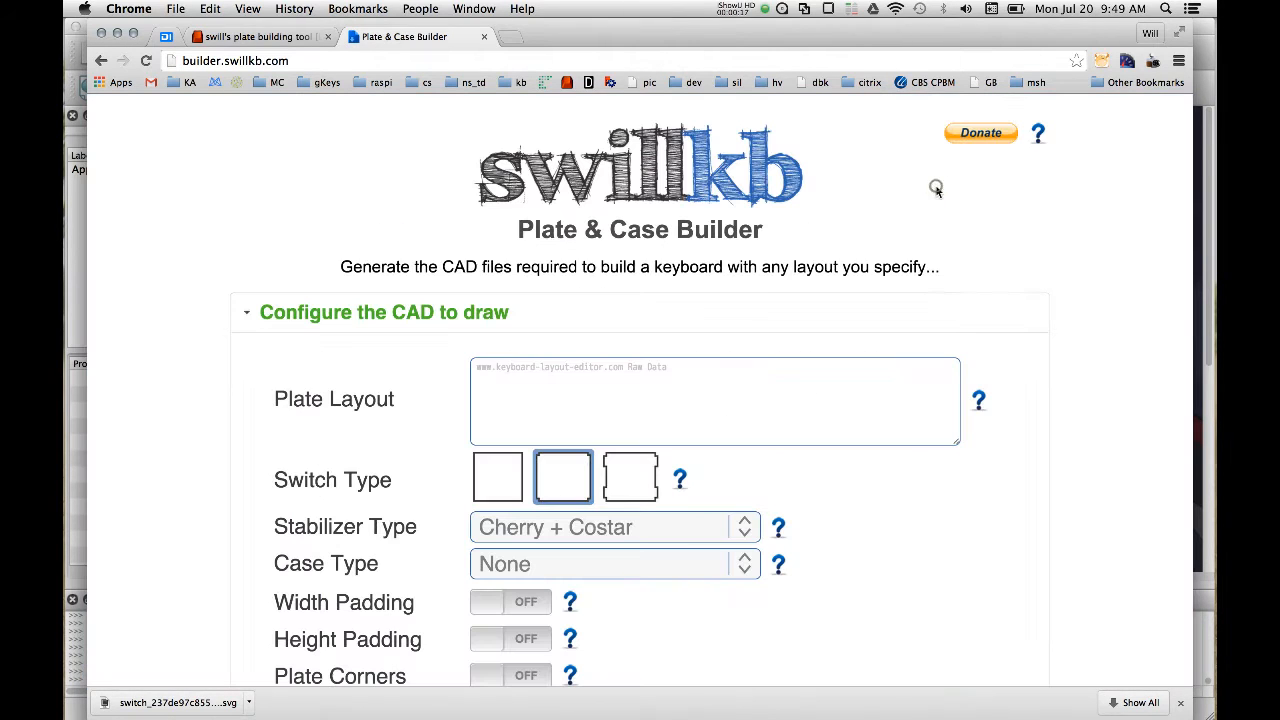
key("cmd+v")
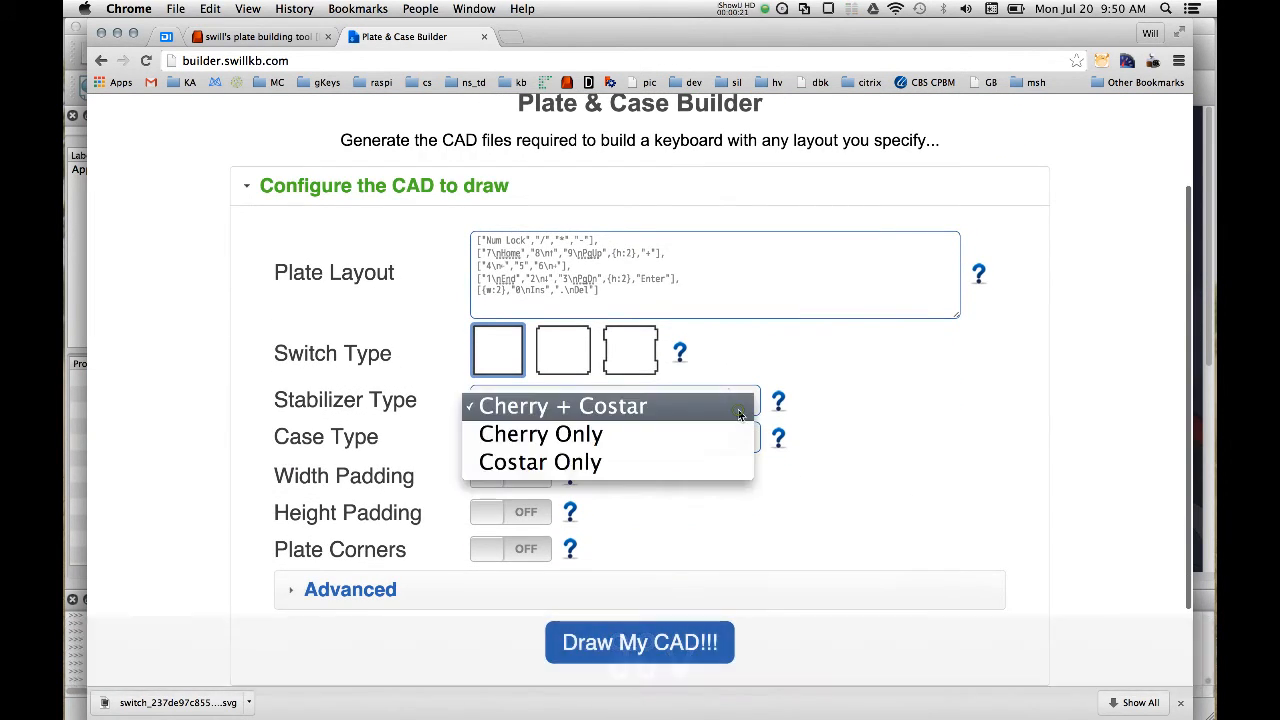
left_click(540, 460)
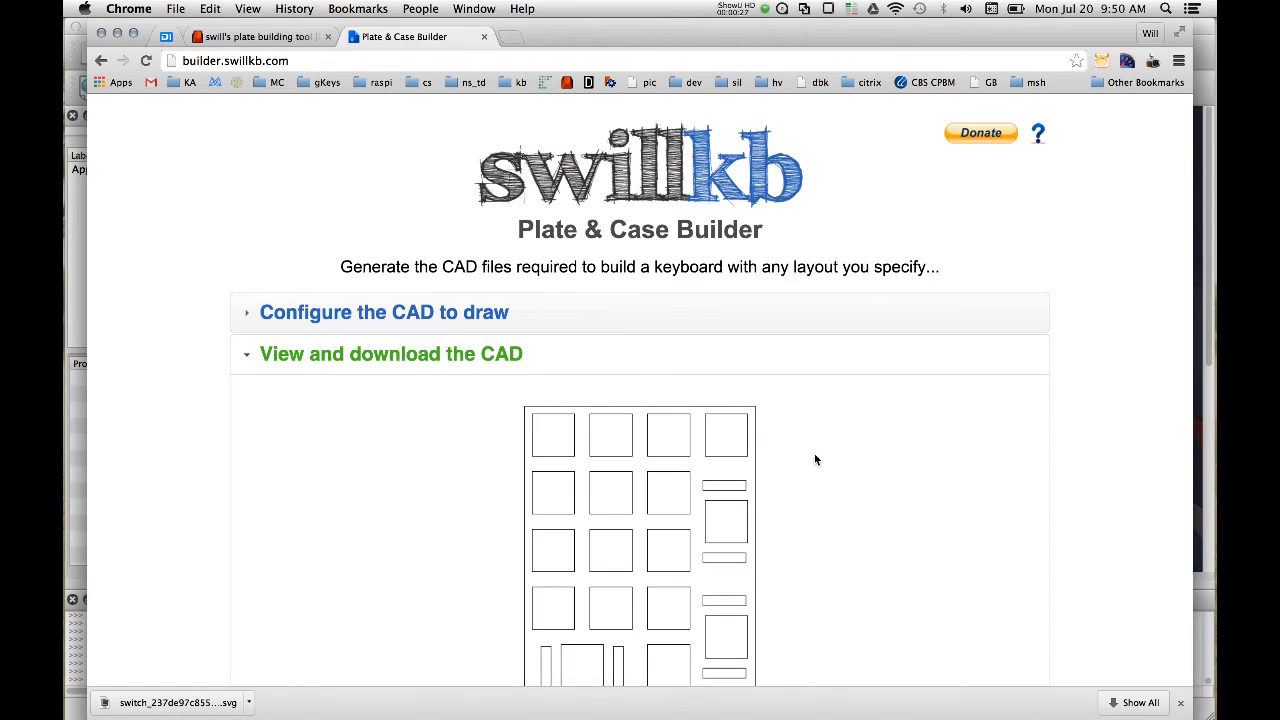
- Download the drawn plate as an SVG file and save it
left_click(552, 556)
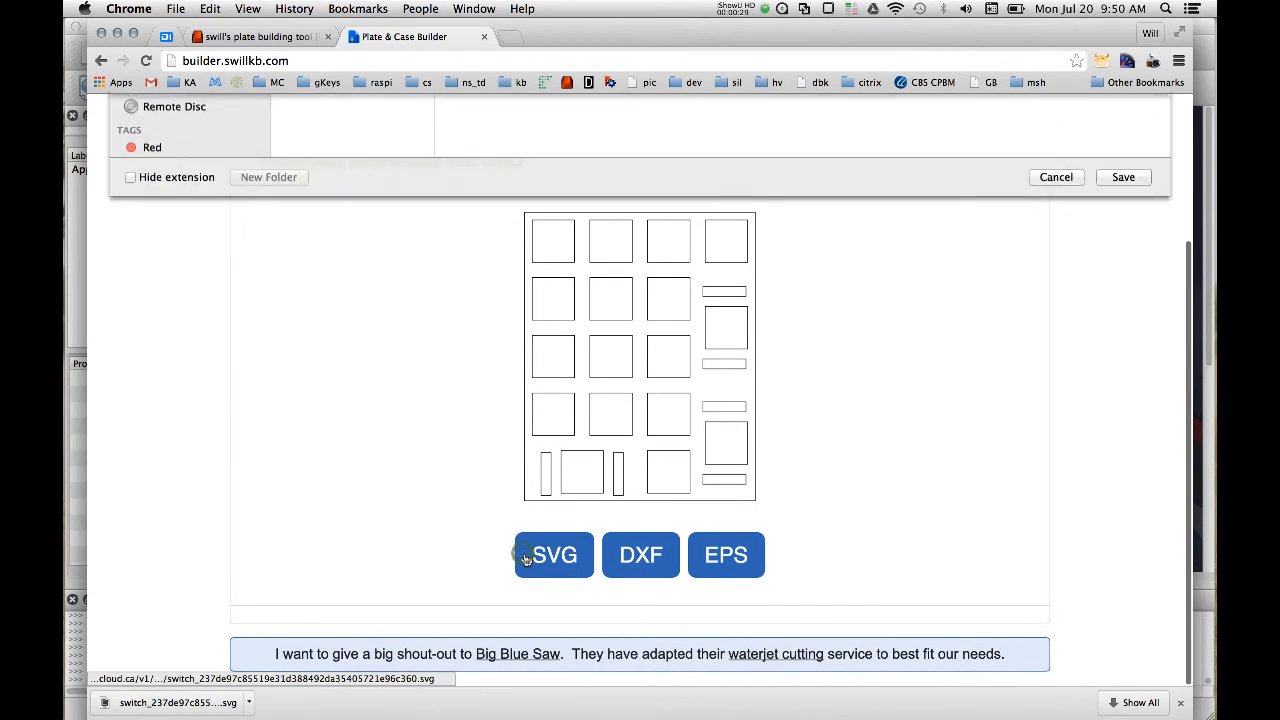
left_click(554, 556)
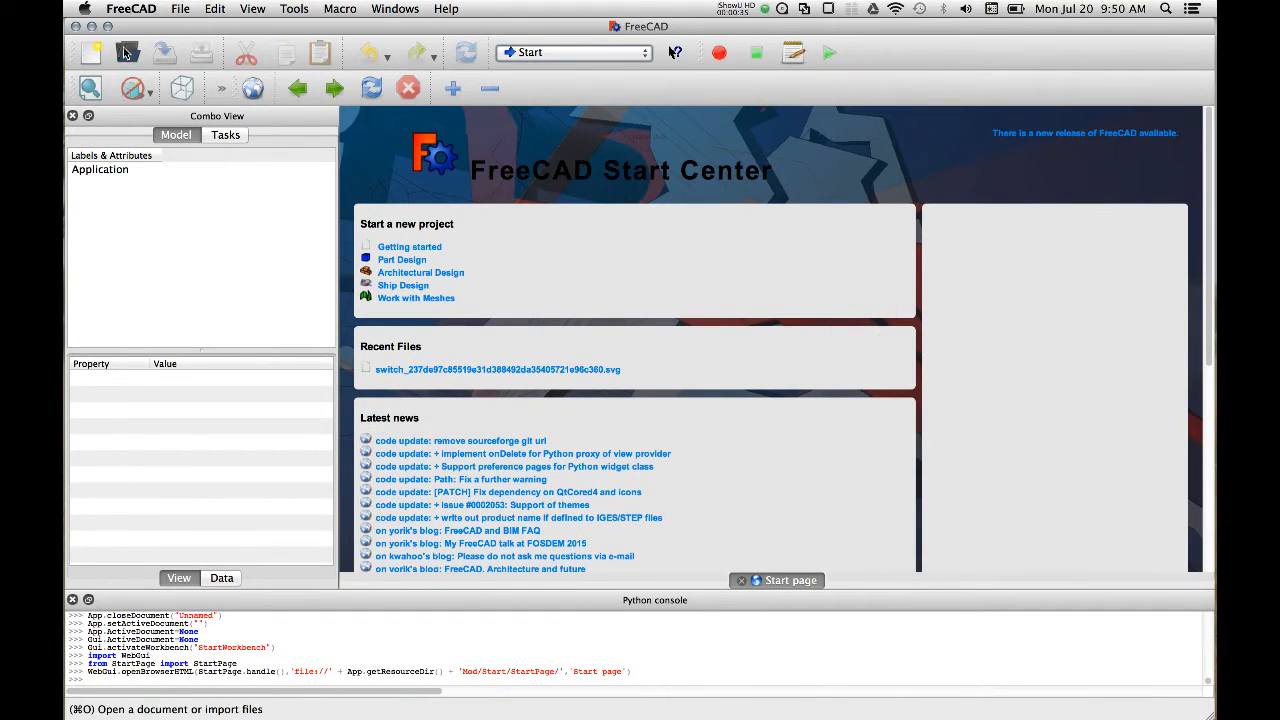
- Import the downloaded switch plate SVG as geometry (importSVG), giving a document of polylines
left_click(128, 52)
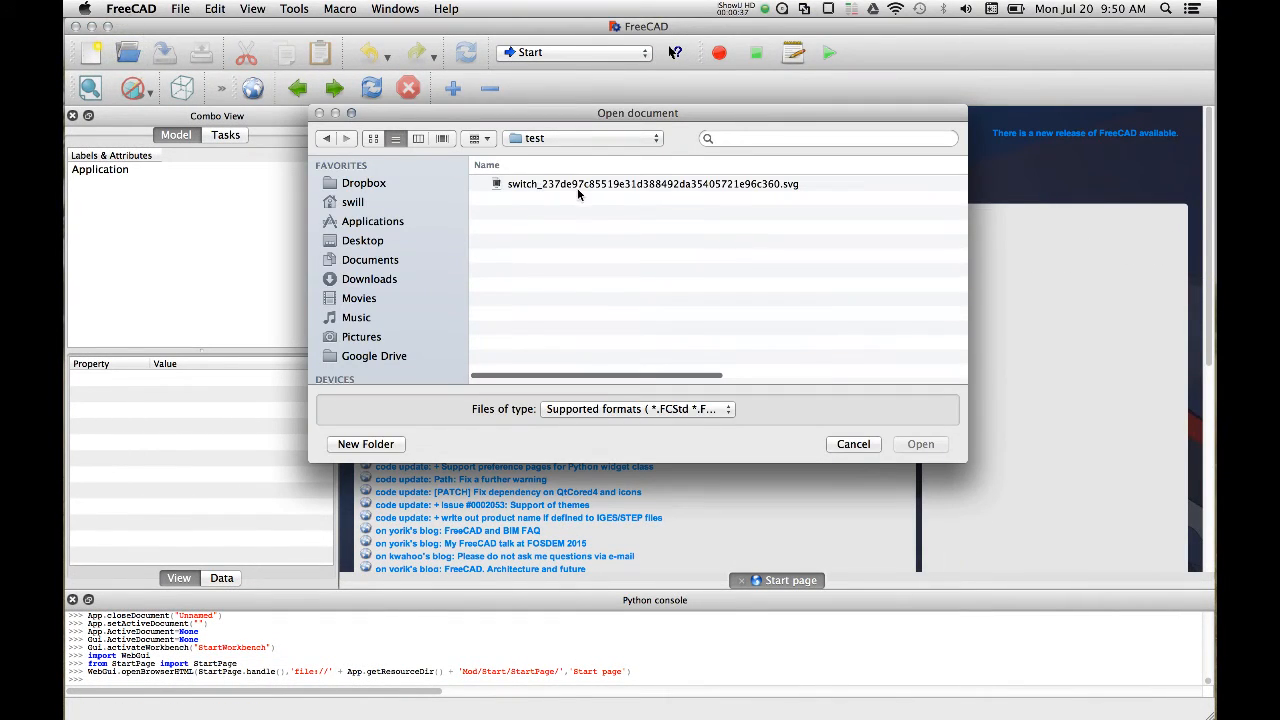
left_click(652, 184)
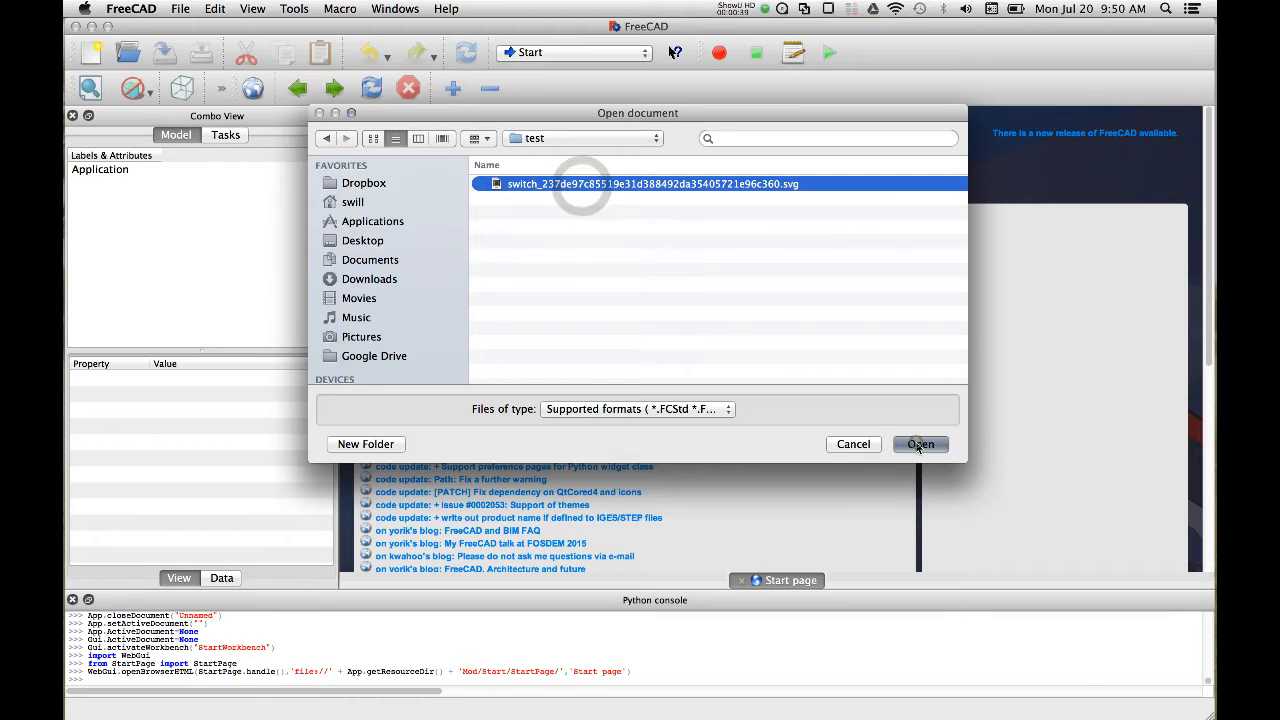
left_click(920, 444)
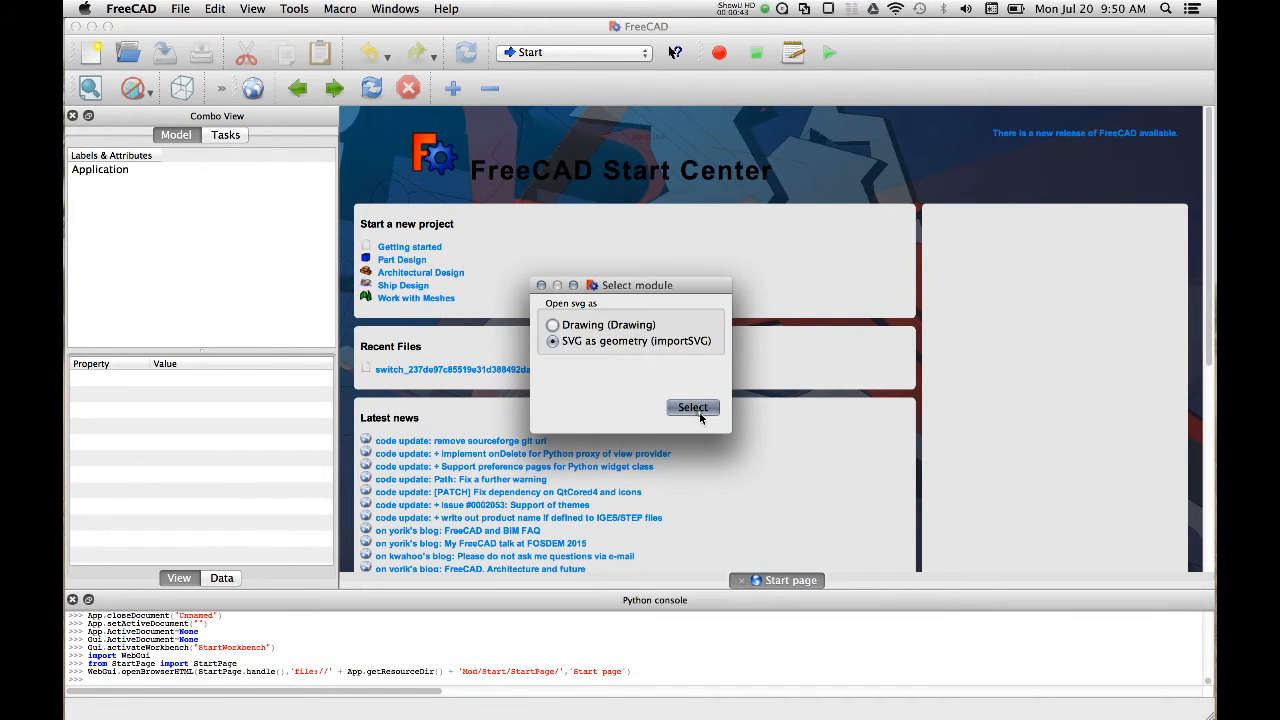
left_click(692, 408)
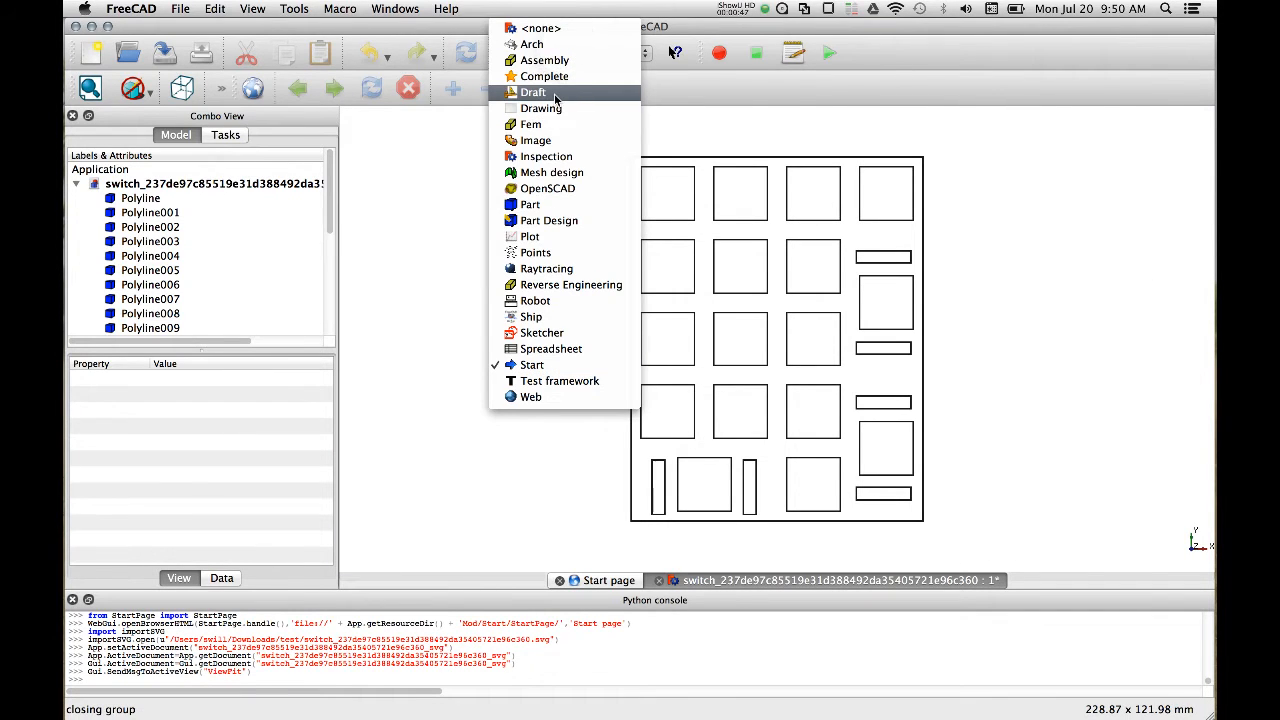
- In the Draft workbench, upgrade the plate outline and all cutout polylines into Face objects
left_click(532, 92)
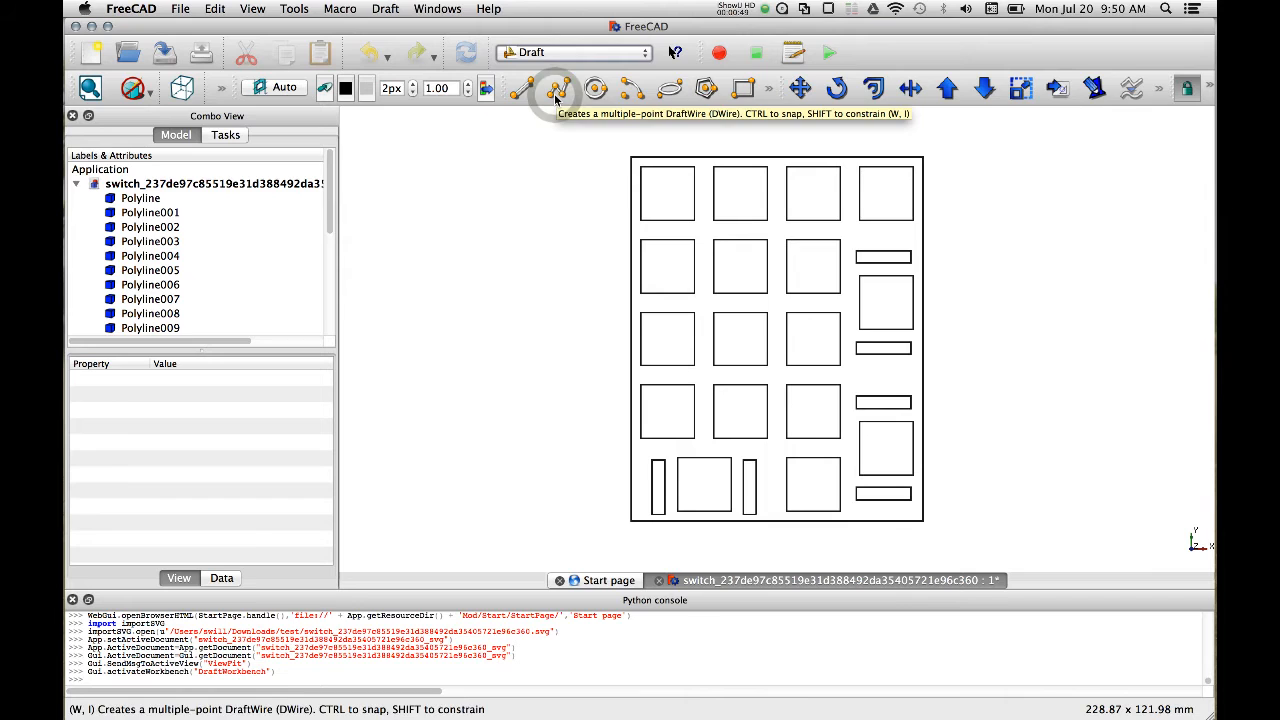
left_click(140, 198)
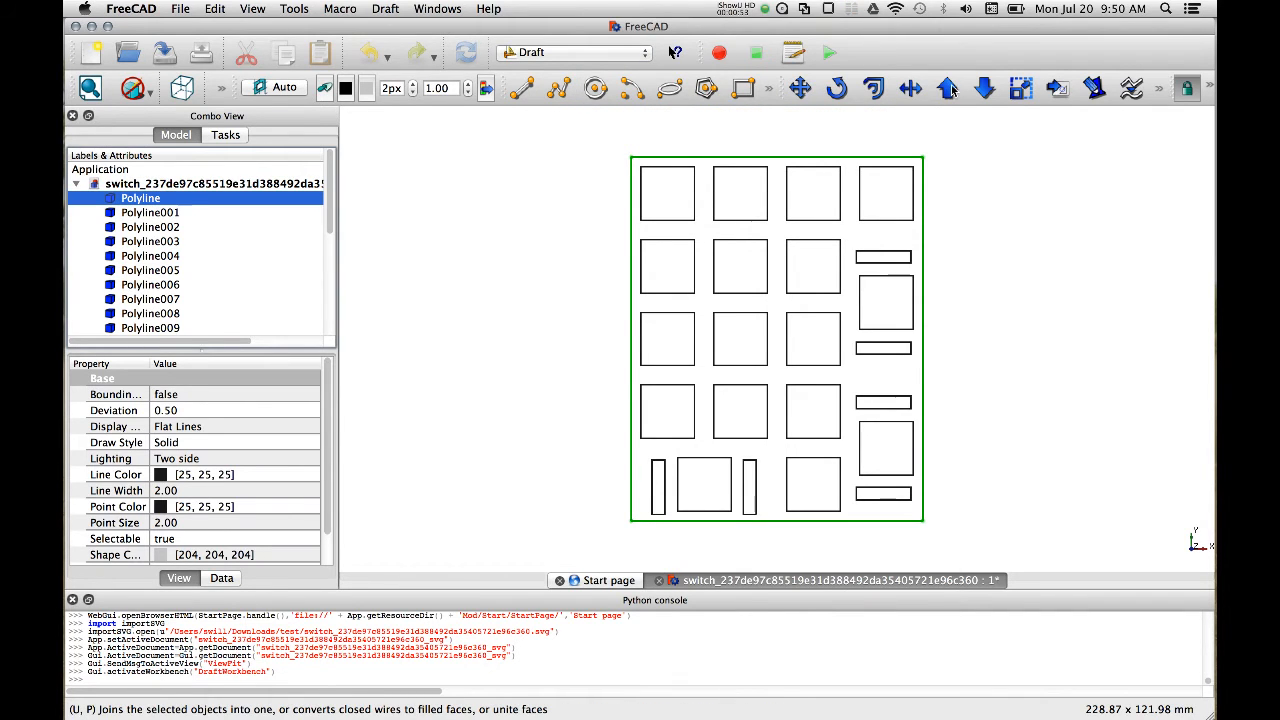
mouse_move(948, 88)
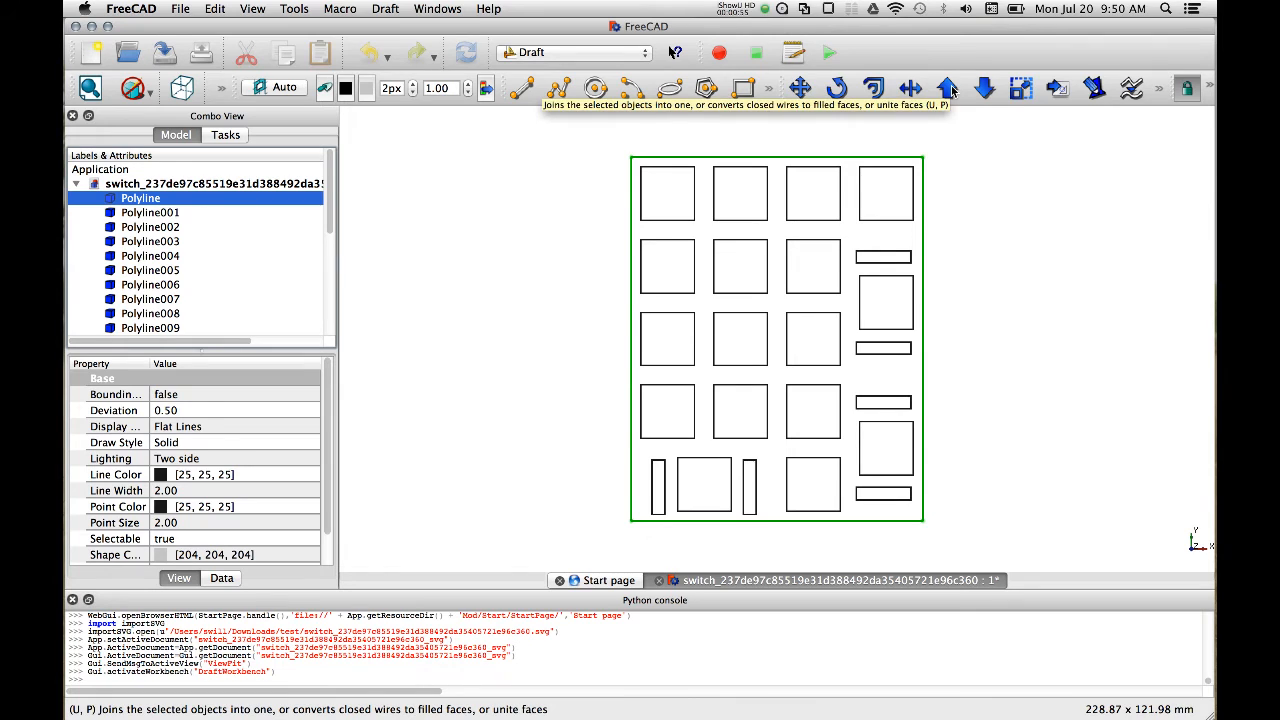
left_click(948, 88)
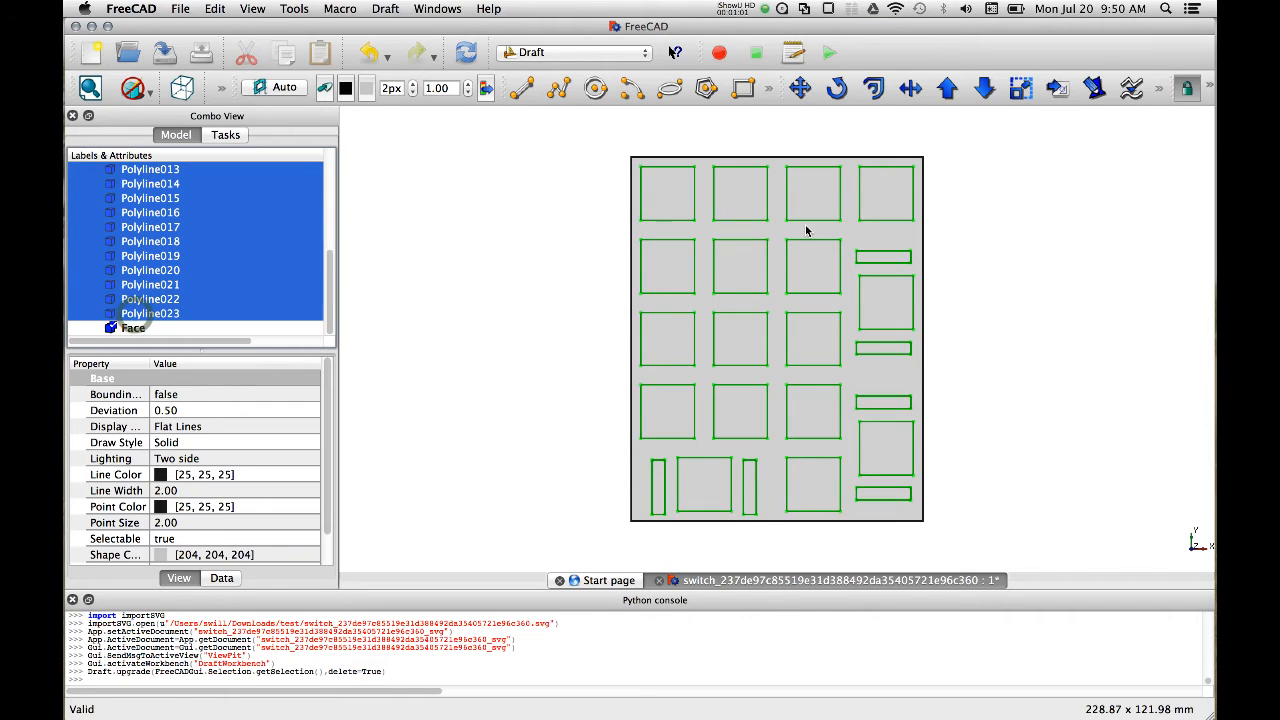
mouse_move(946, 88)
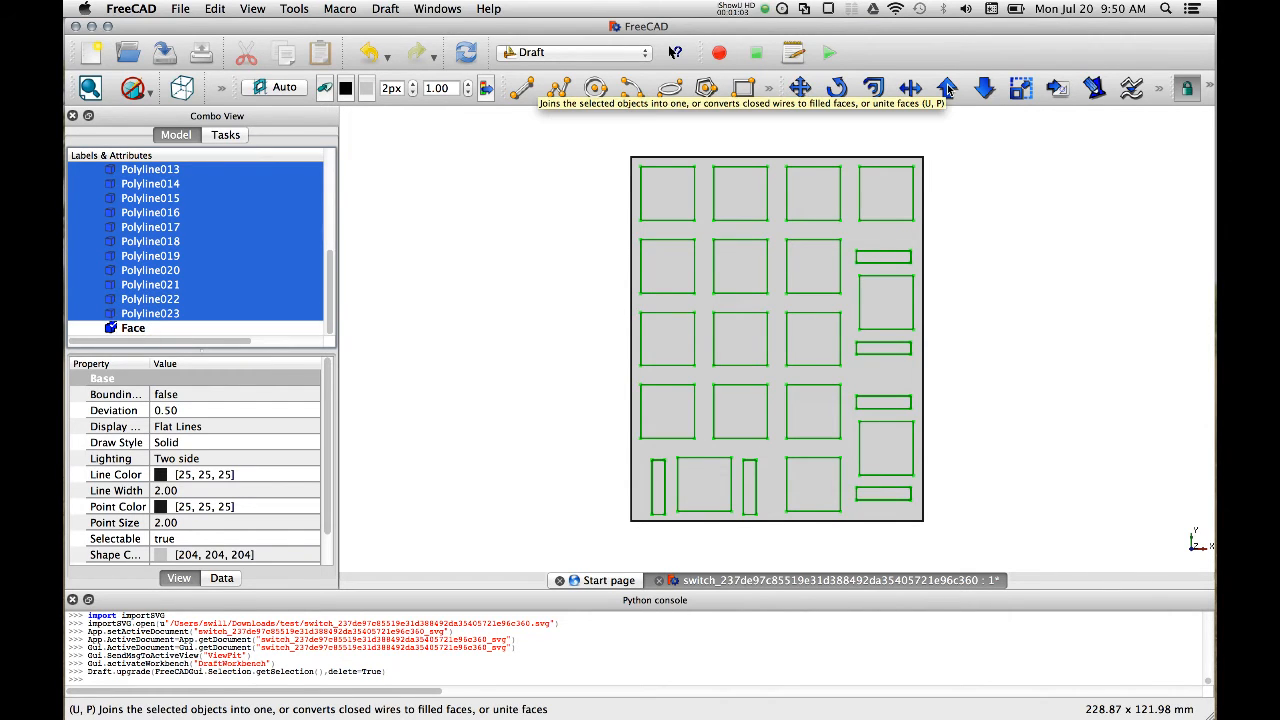
left_click(944, 88)
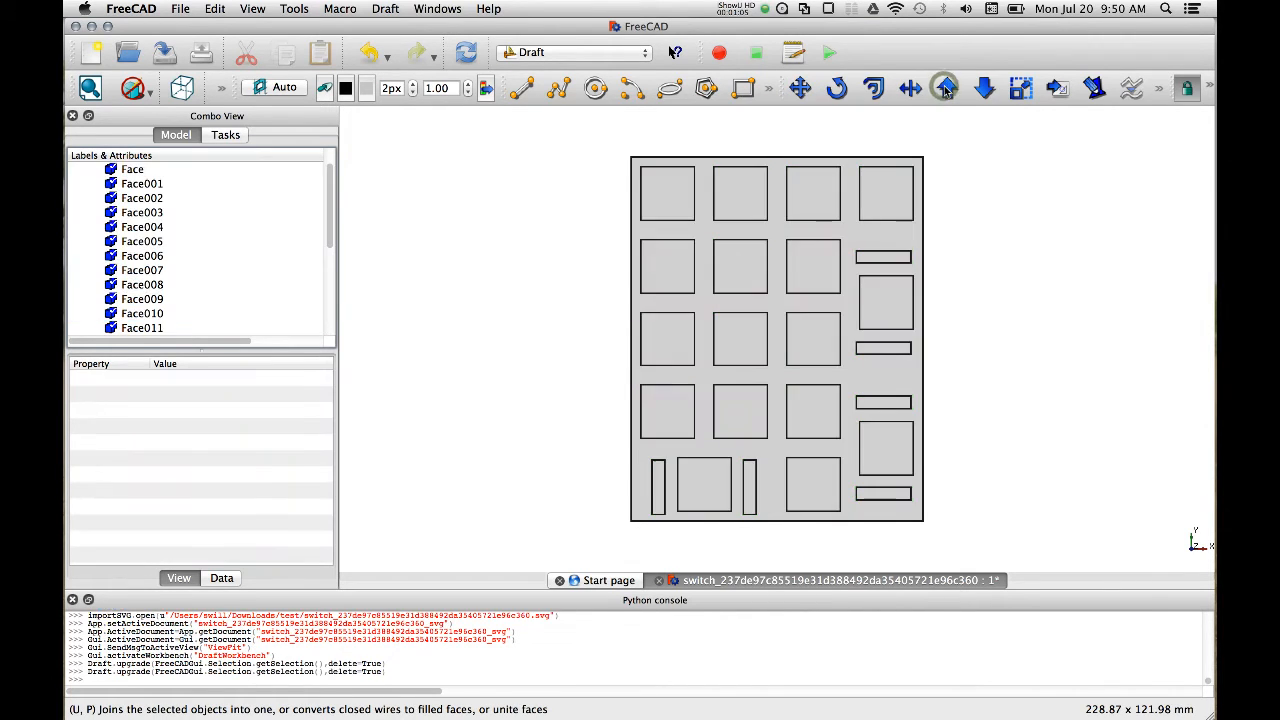
left_click(132, 168)
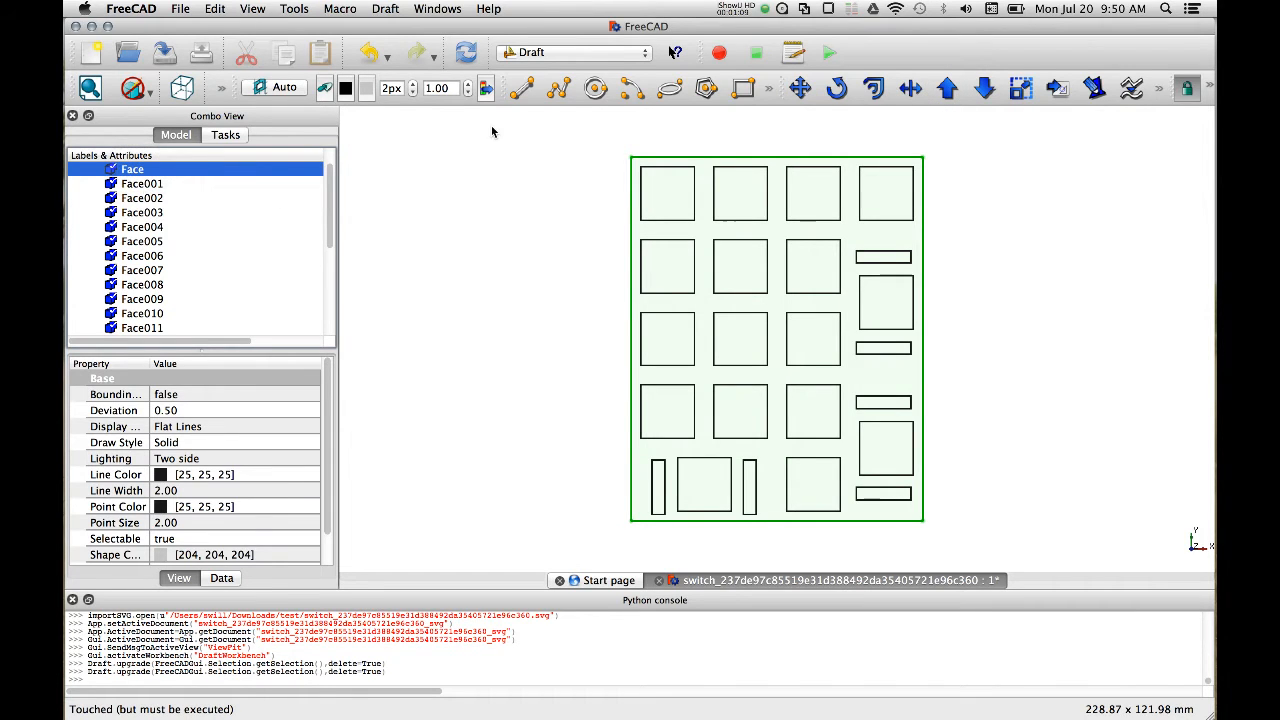
left_click(572, 52)
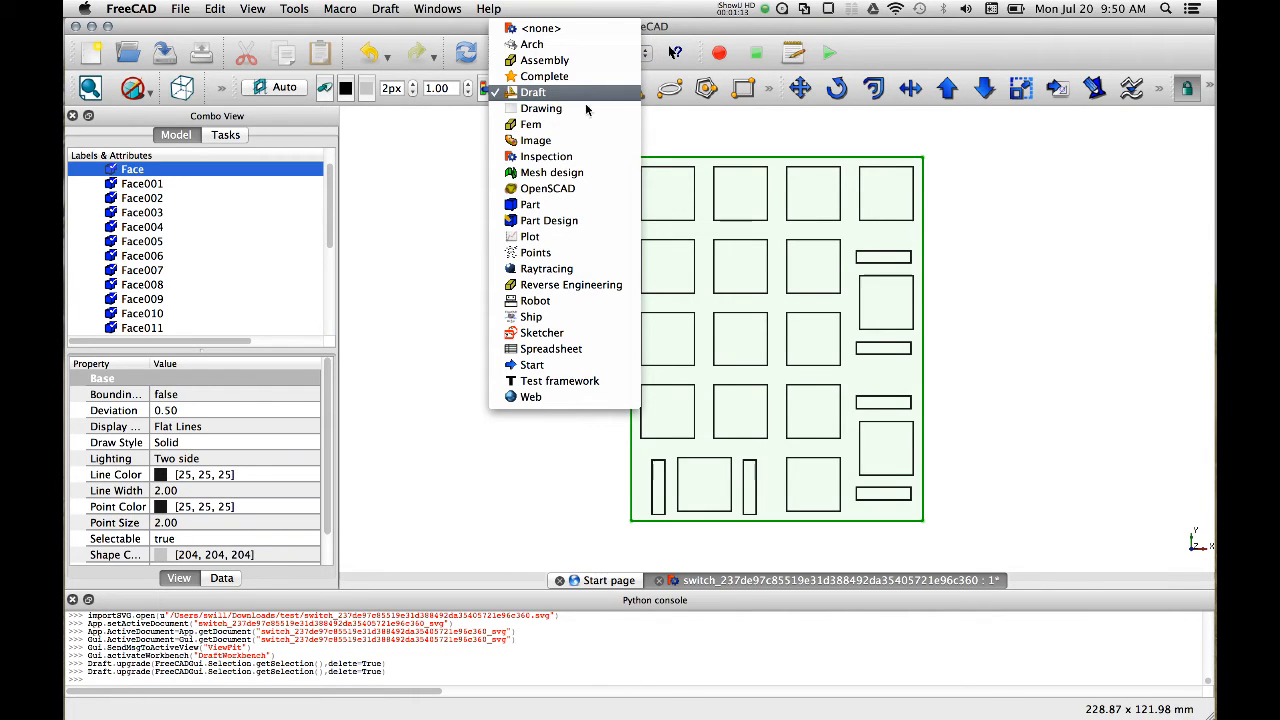
mouse_move(530, 204)
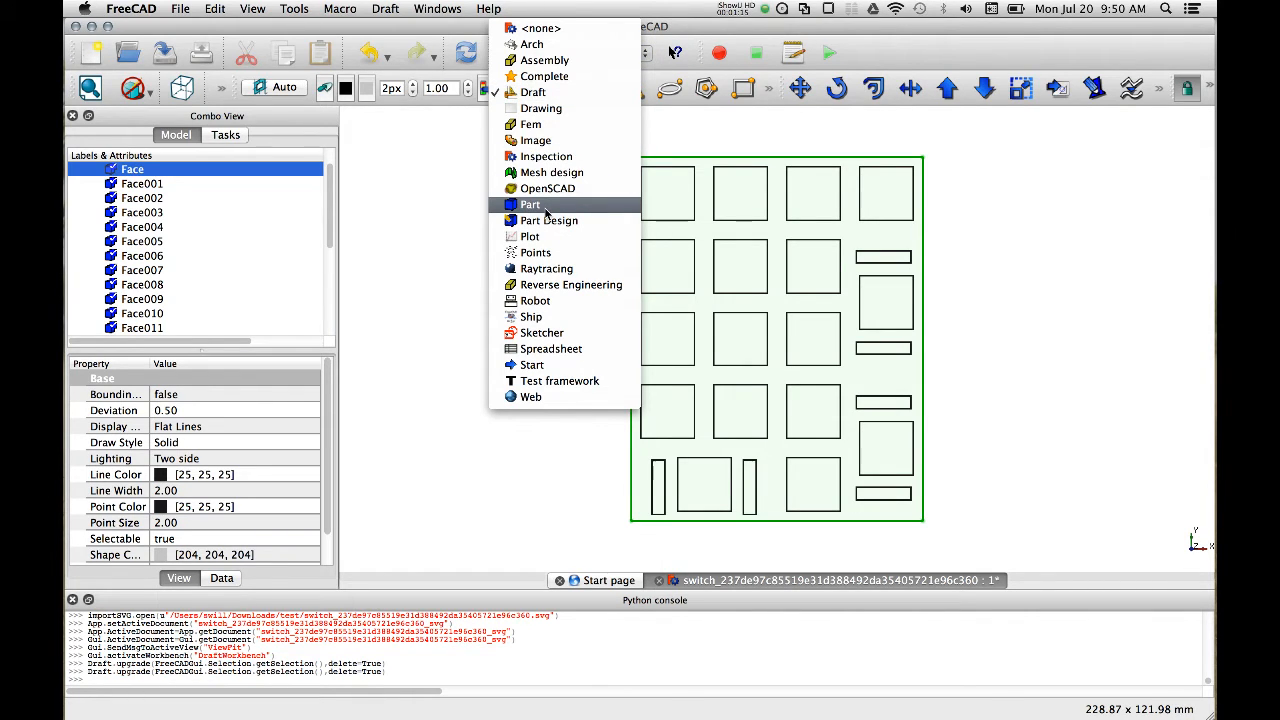
- In the Part workbench, union the cutout faces into one Fusion and select it with the outline face
left_click(530, 204)
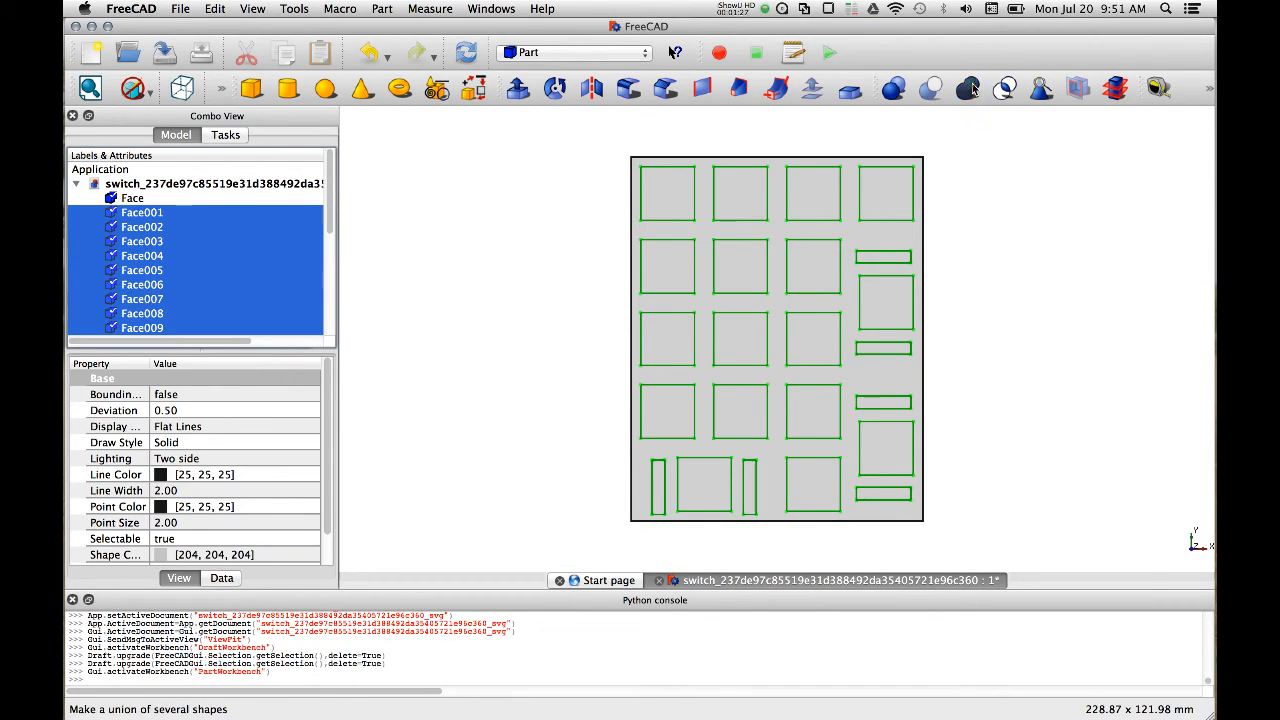
left_click(756, 400)
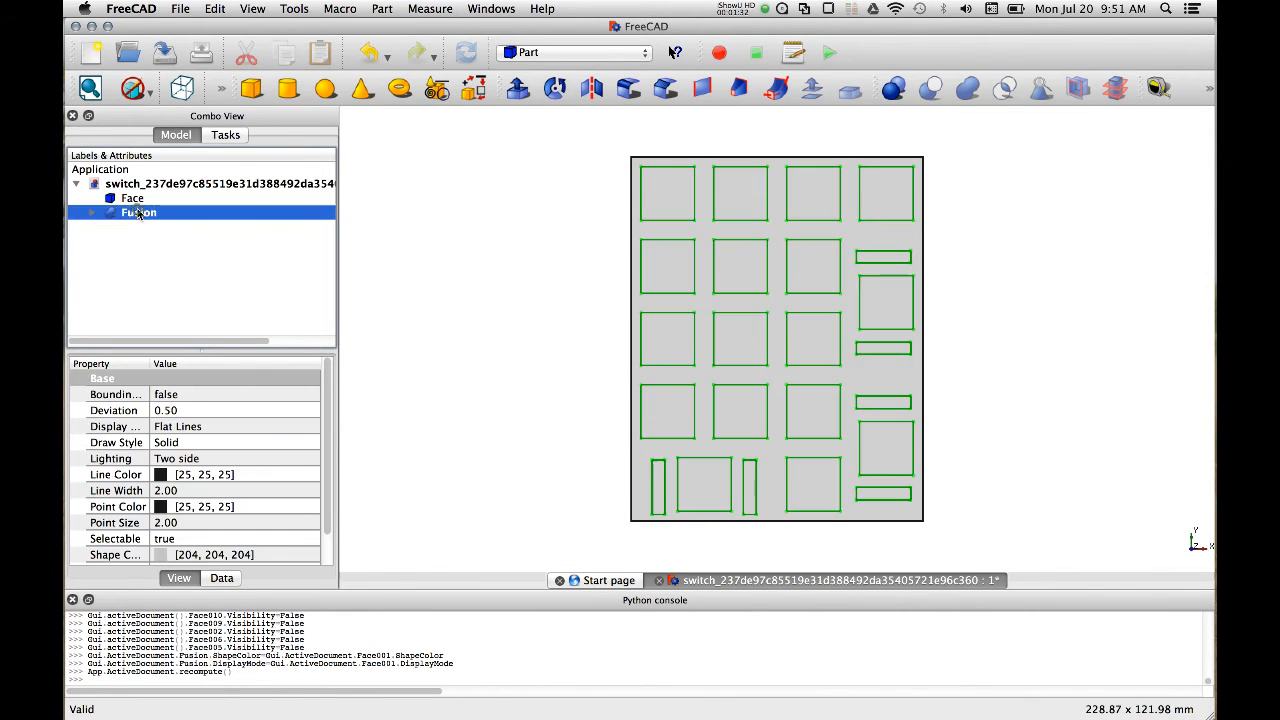
left_click(132, 198)
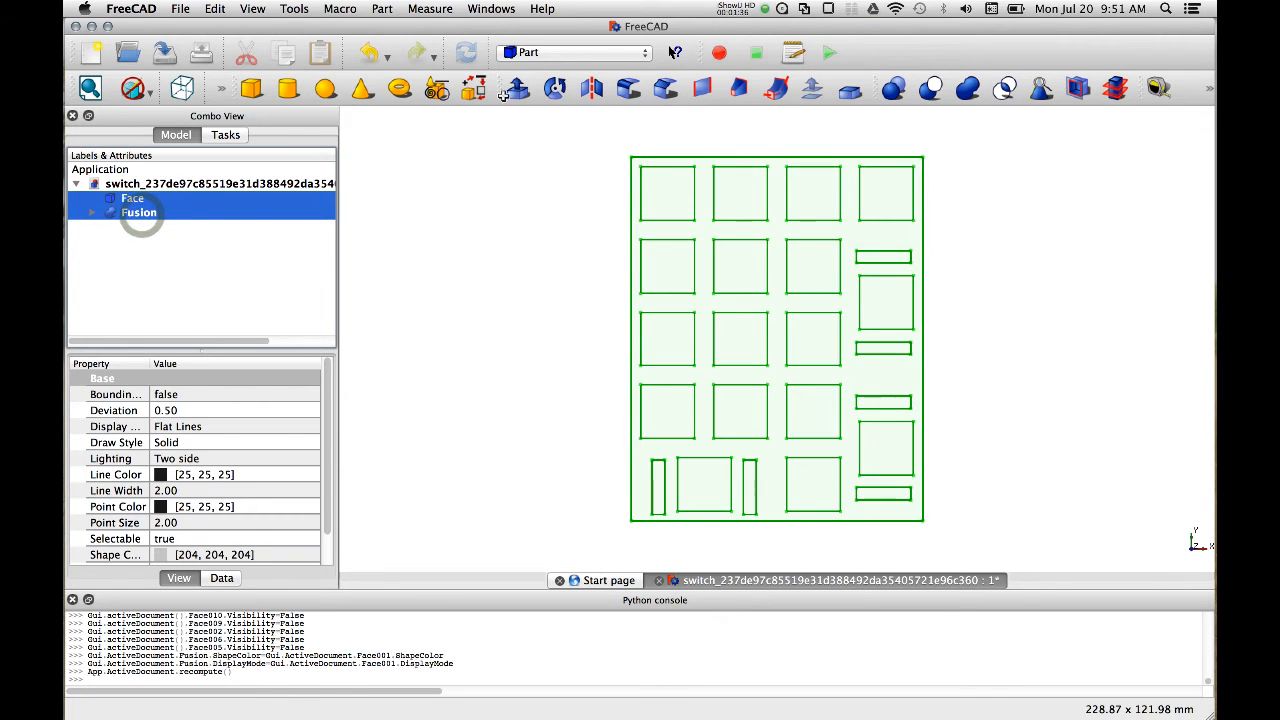
- Extrude the outline face and fused cutouts 1.5 with Create solid enabled
left_click(516, 88)
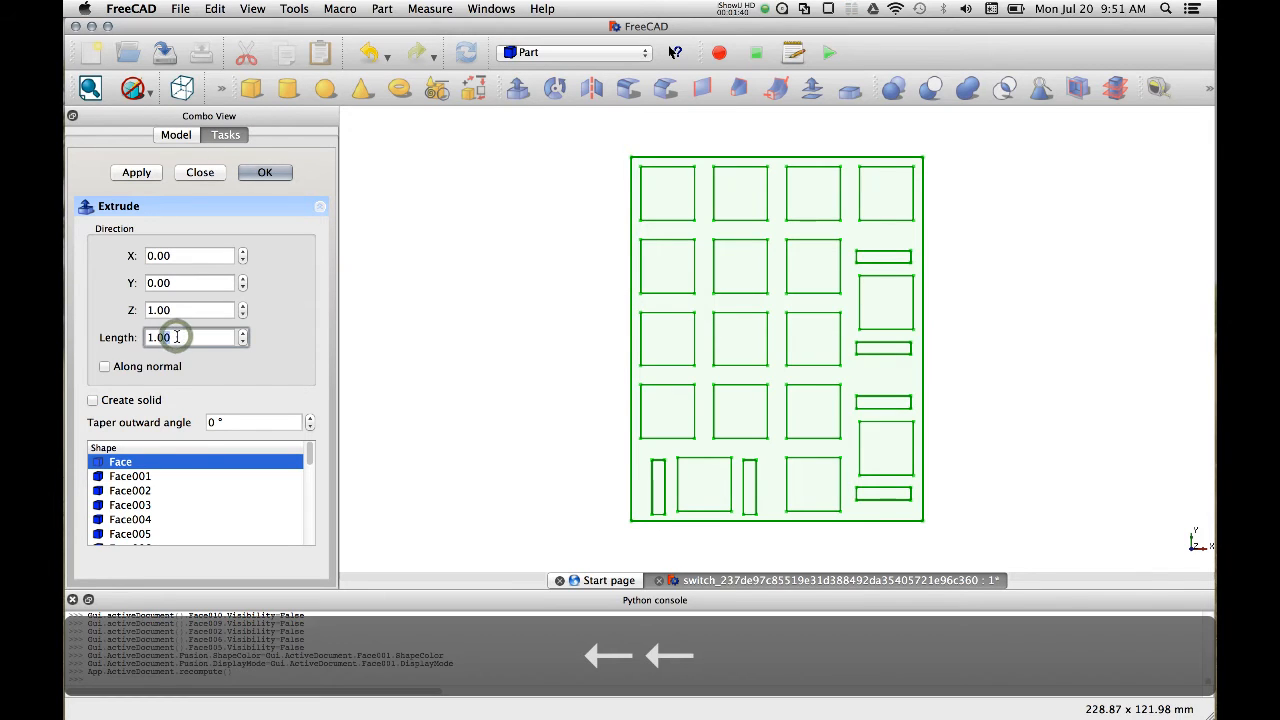
type("1.5")
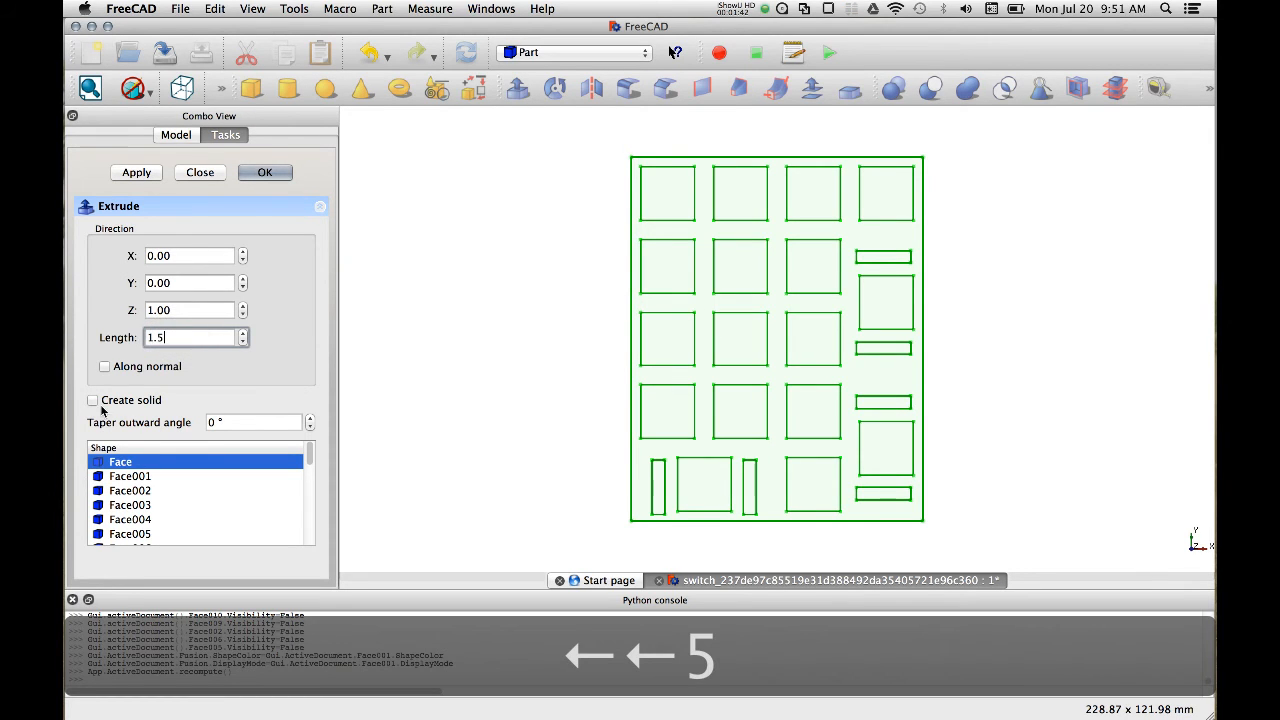
left_click(92, 400)
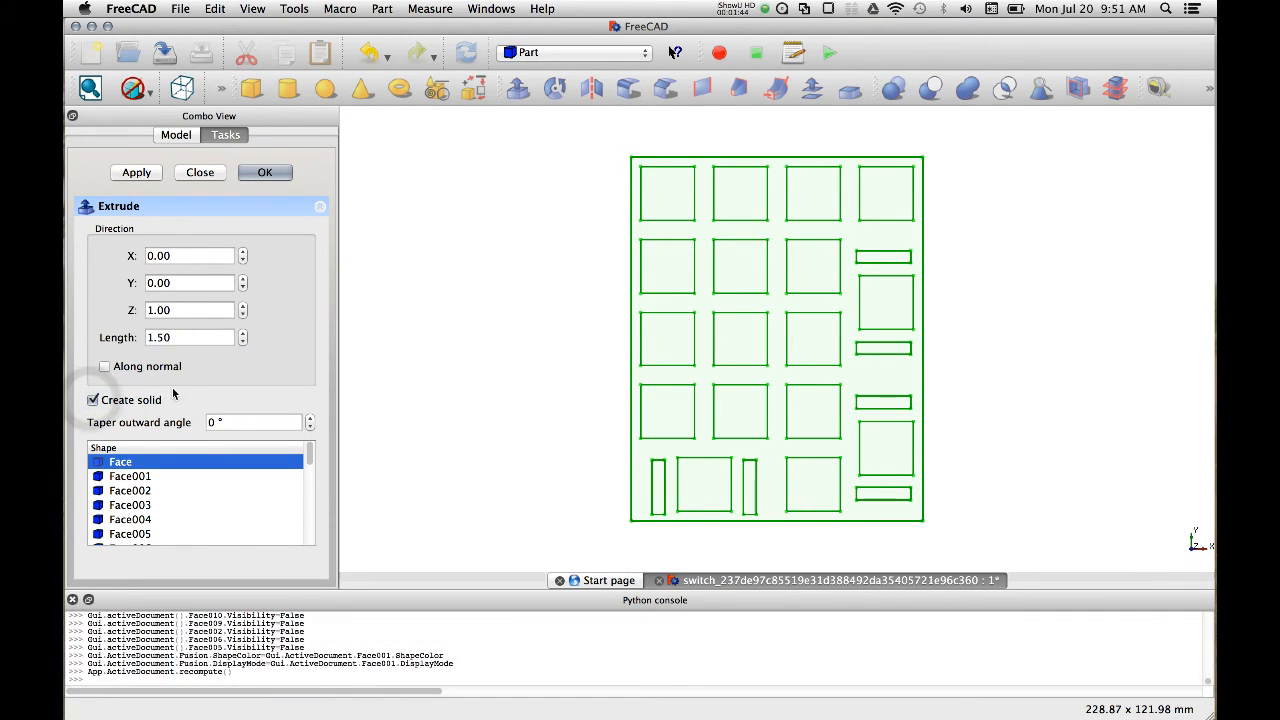
left_click(264, 172)
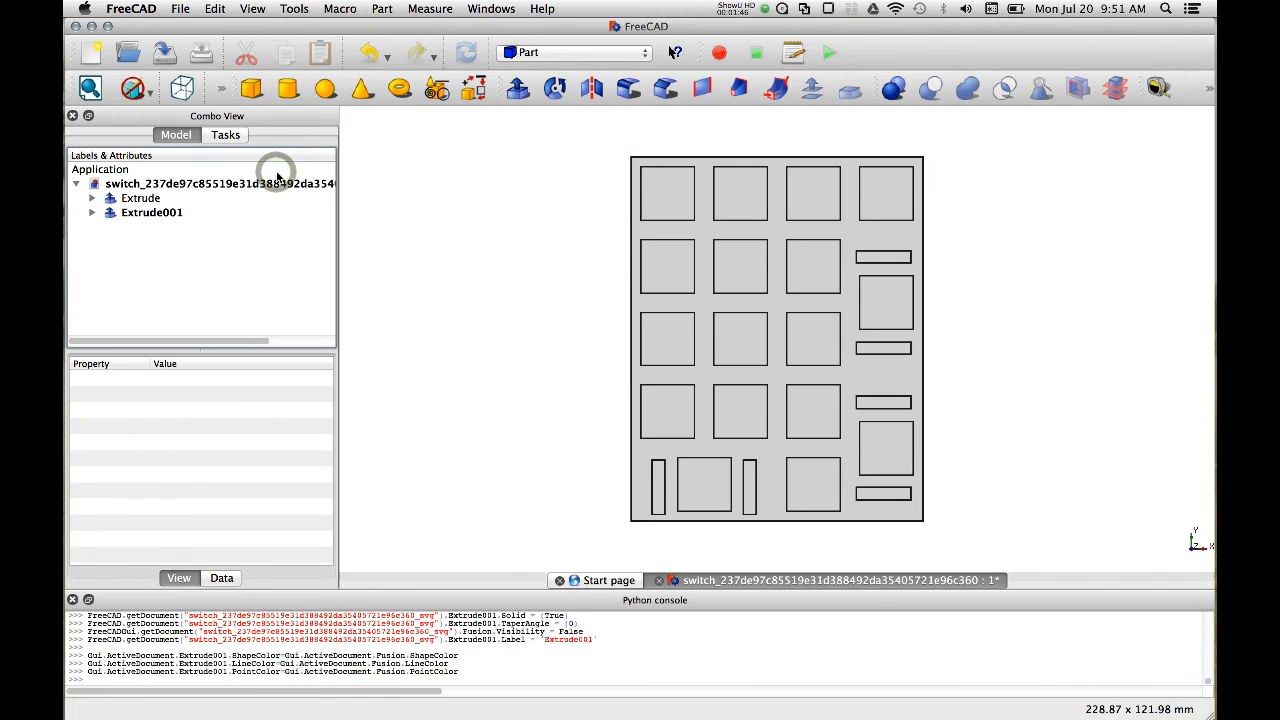
- Cut Extrude001 from Extrude to get one plate solid with switch holes, viewed from the front
left_click(140, 198)
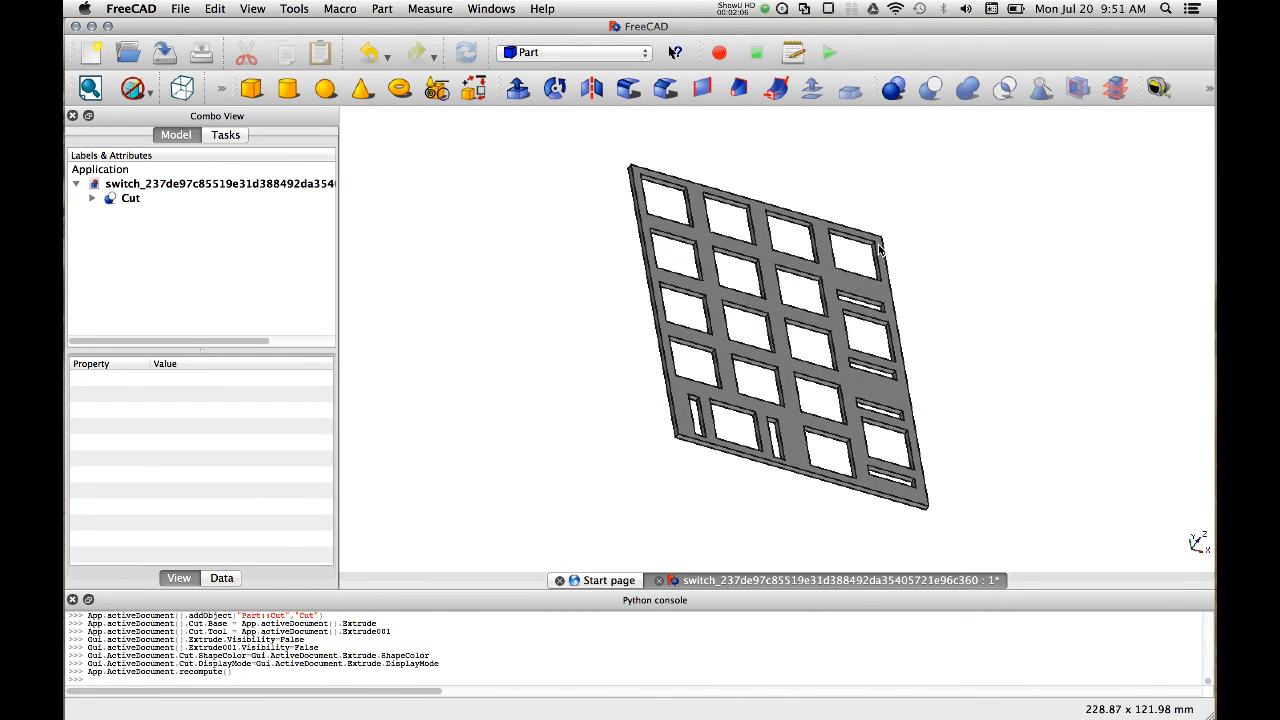
key("2")
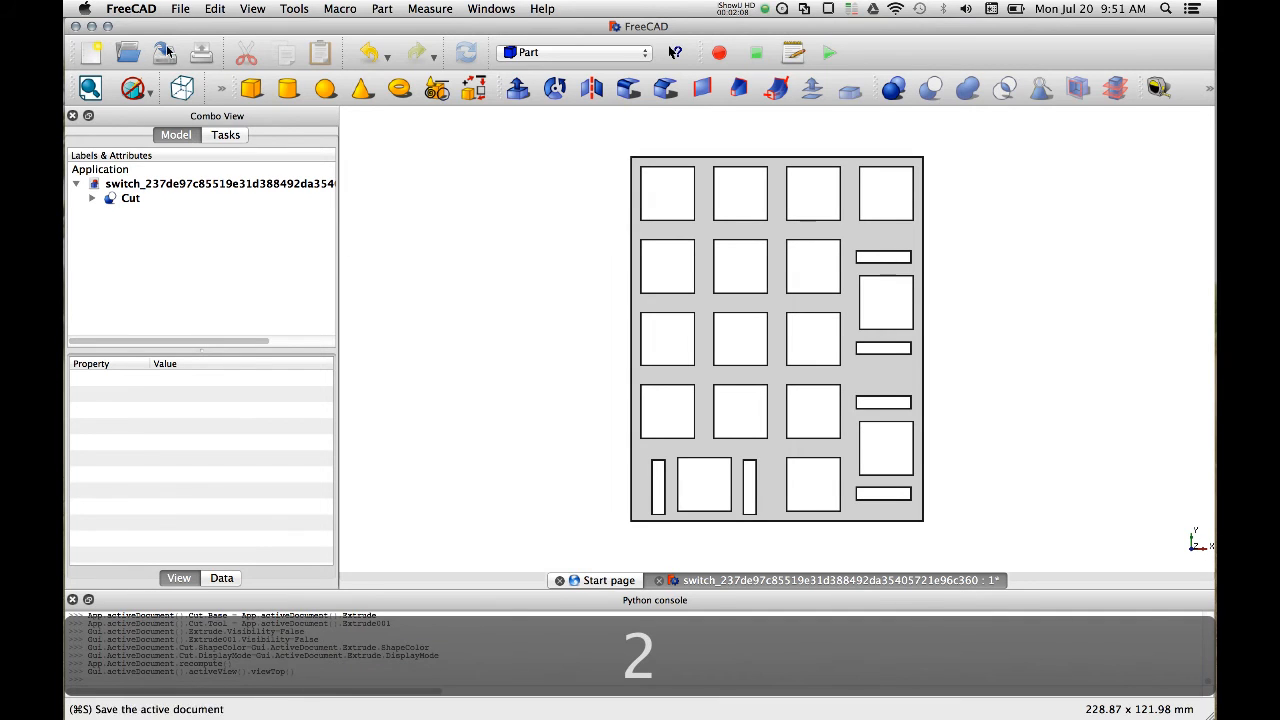
- Save the document as a FreeCAD project in the test folder and select the Cut solid
key("cmd+s")
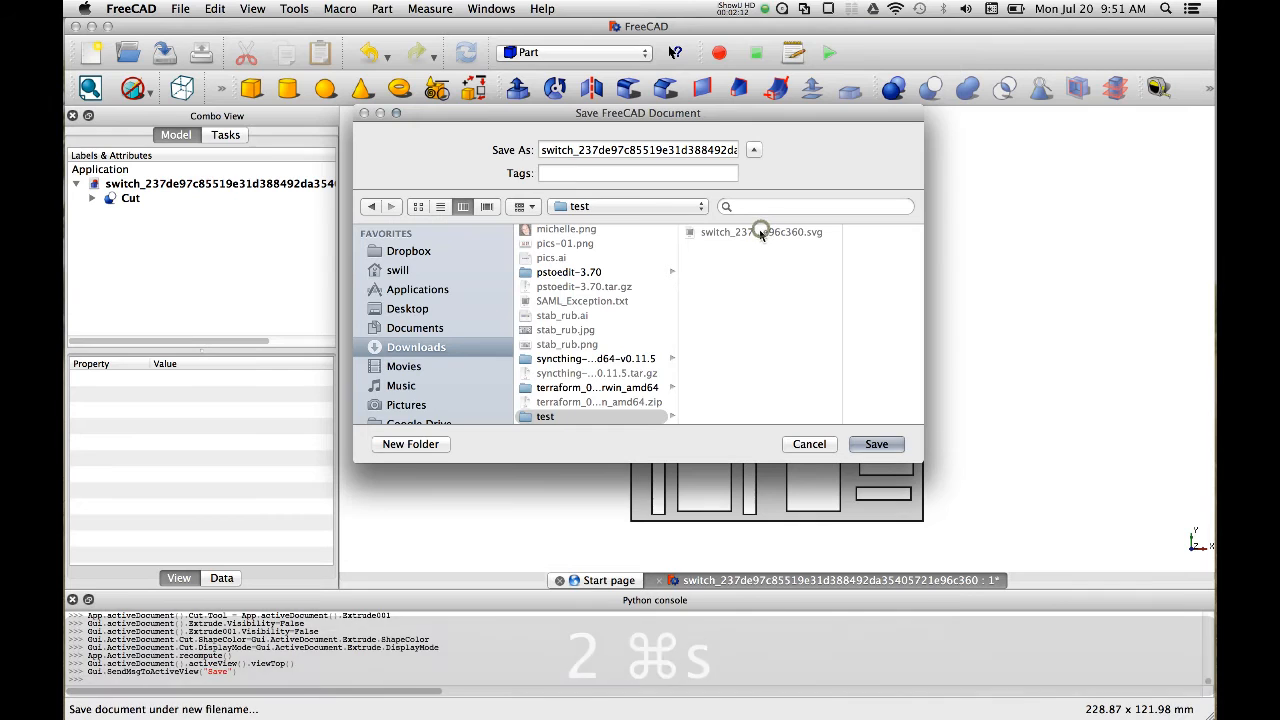
left_click(876, 444)
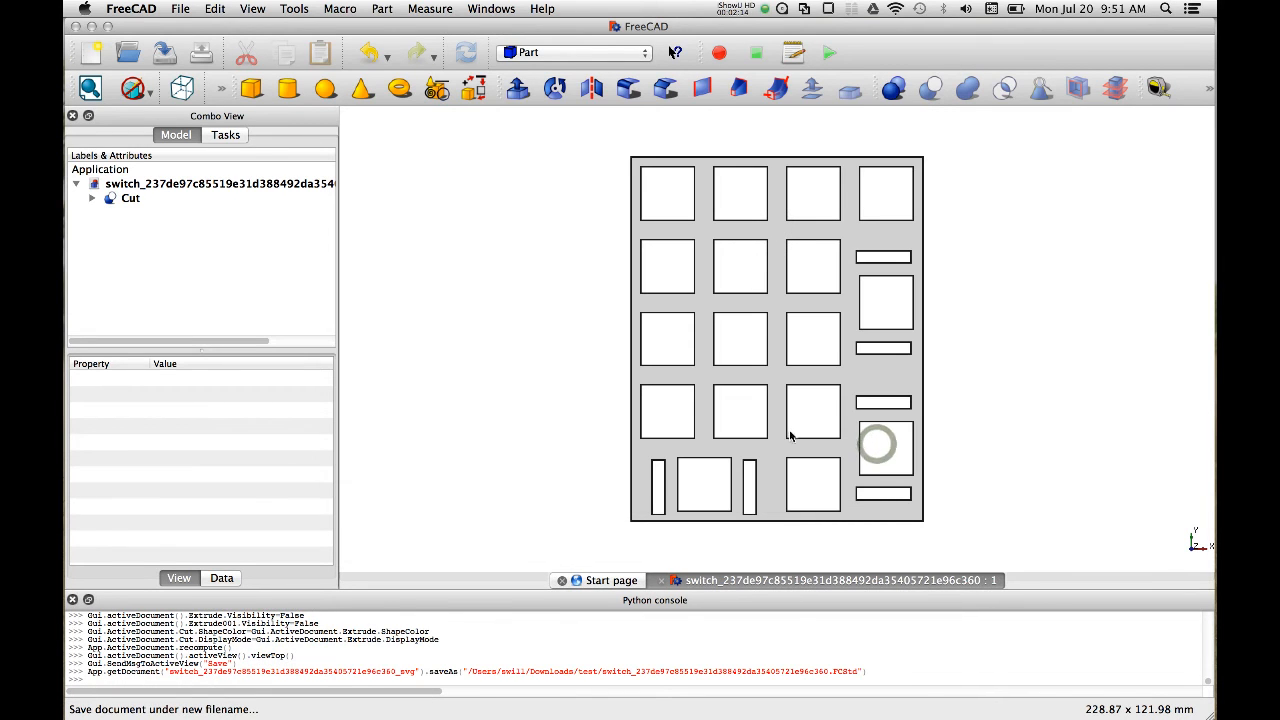
left_click(130, 198)
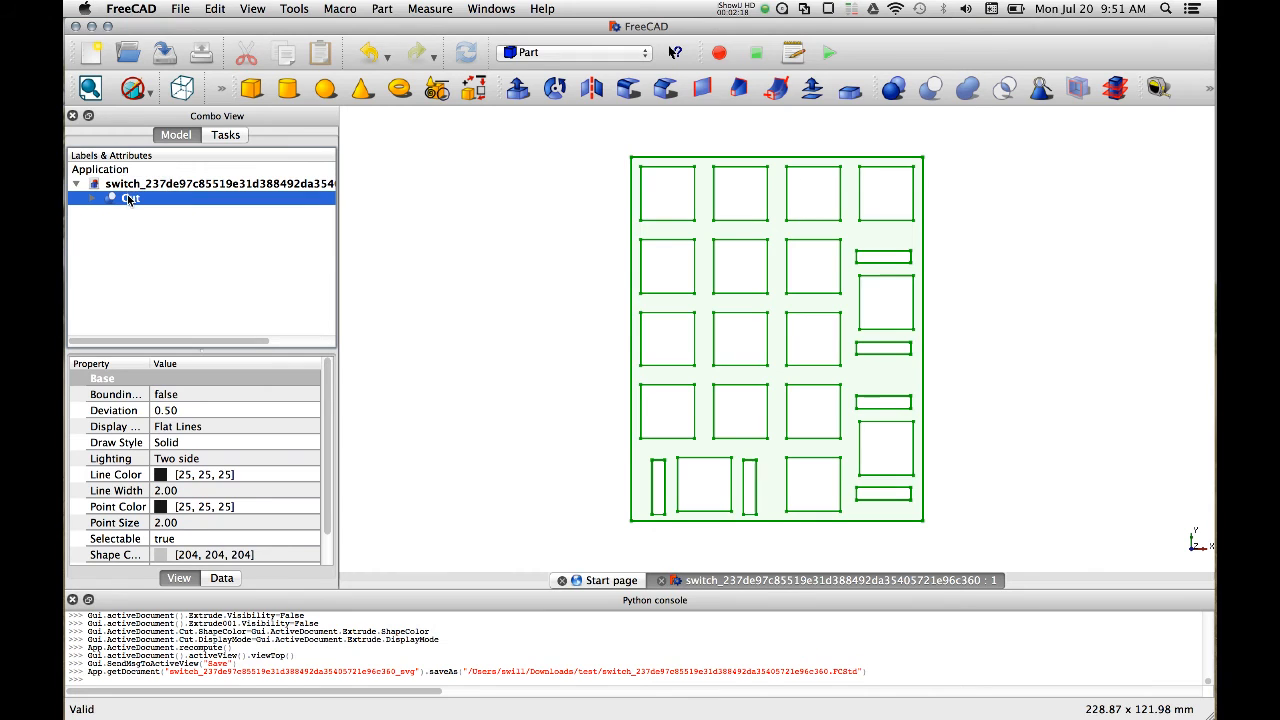
- Export the Cut solid as an .stl mesh file into the test folder
left_click(180, 8)
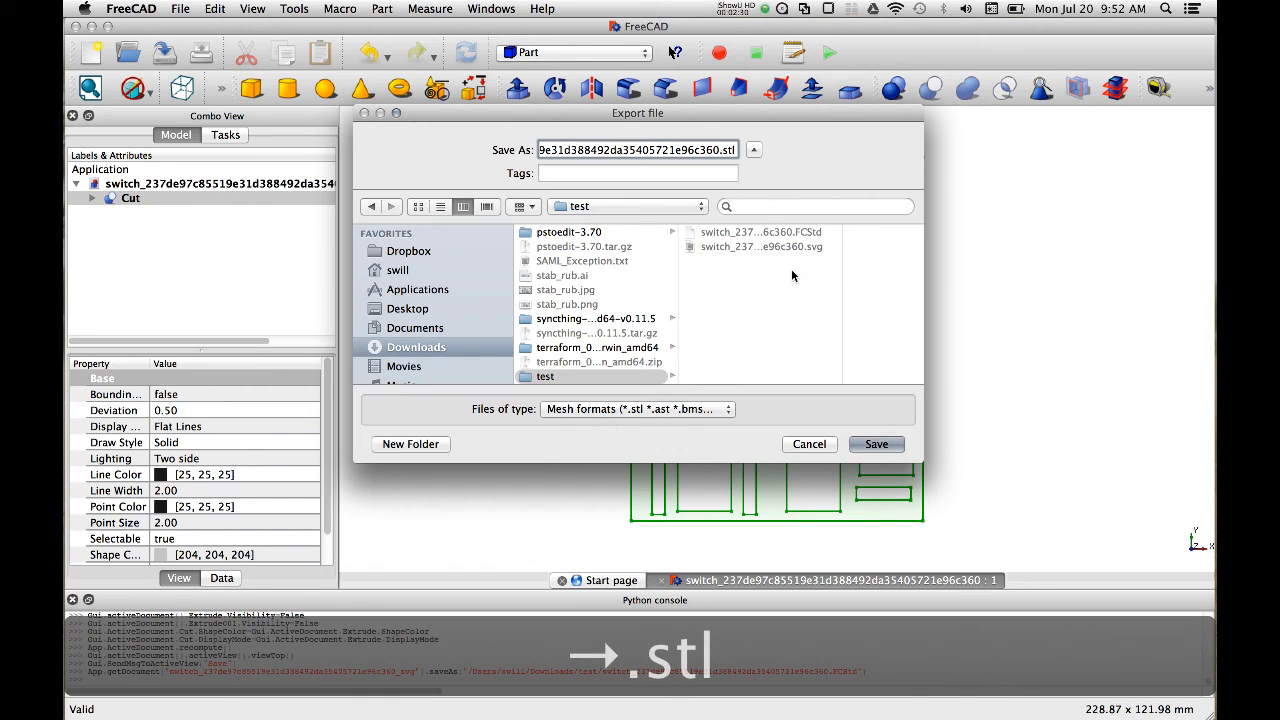
left_click(636, 408)
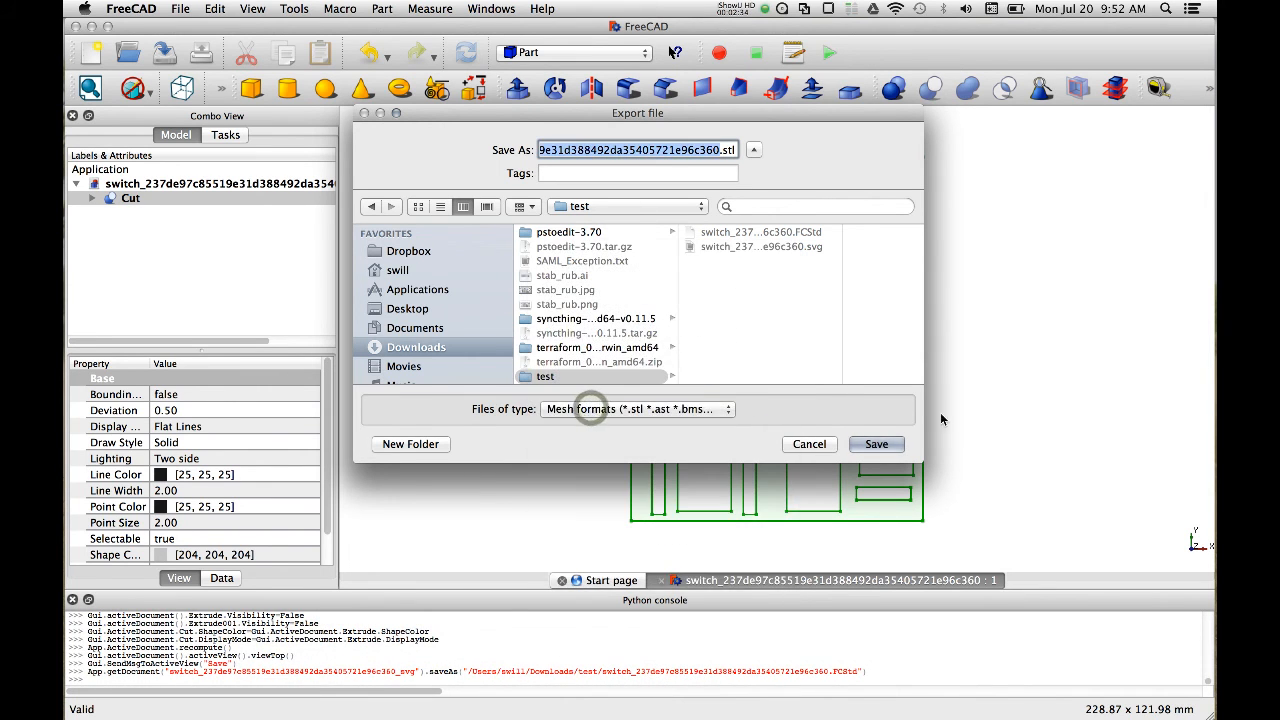
left_click(876, 444)
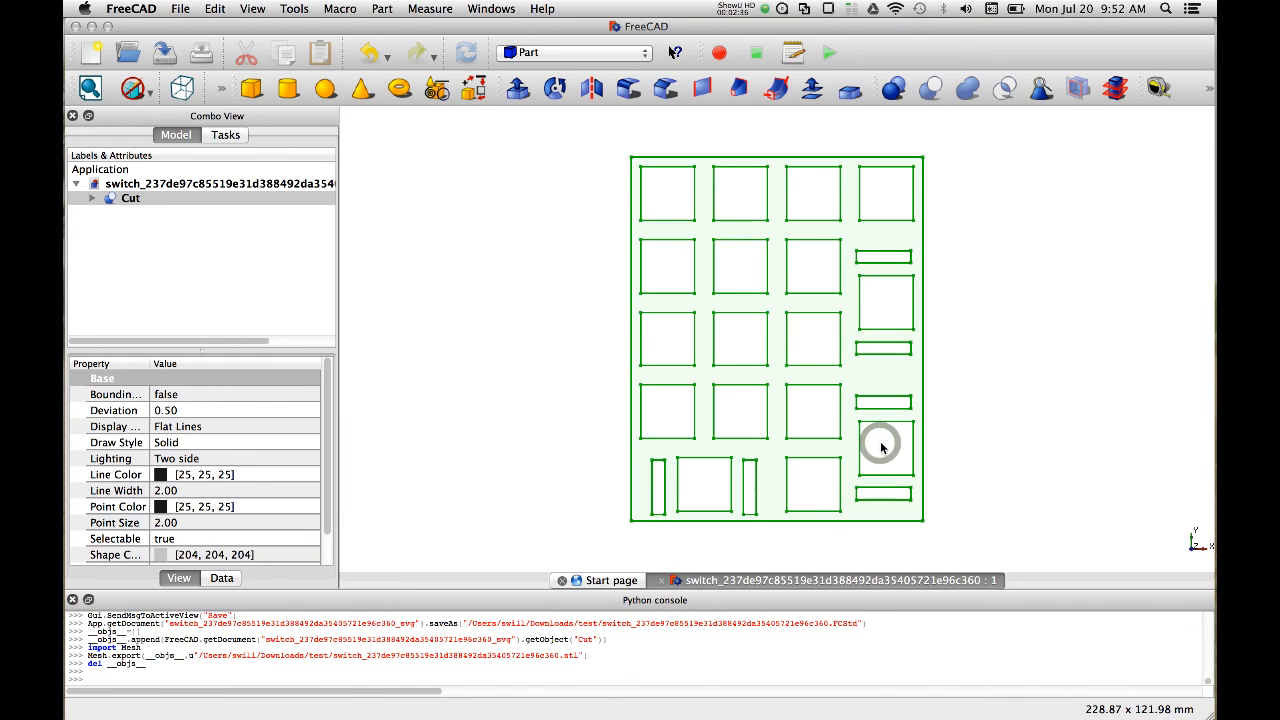
left_click(130, 198)
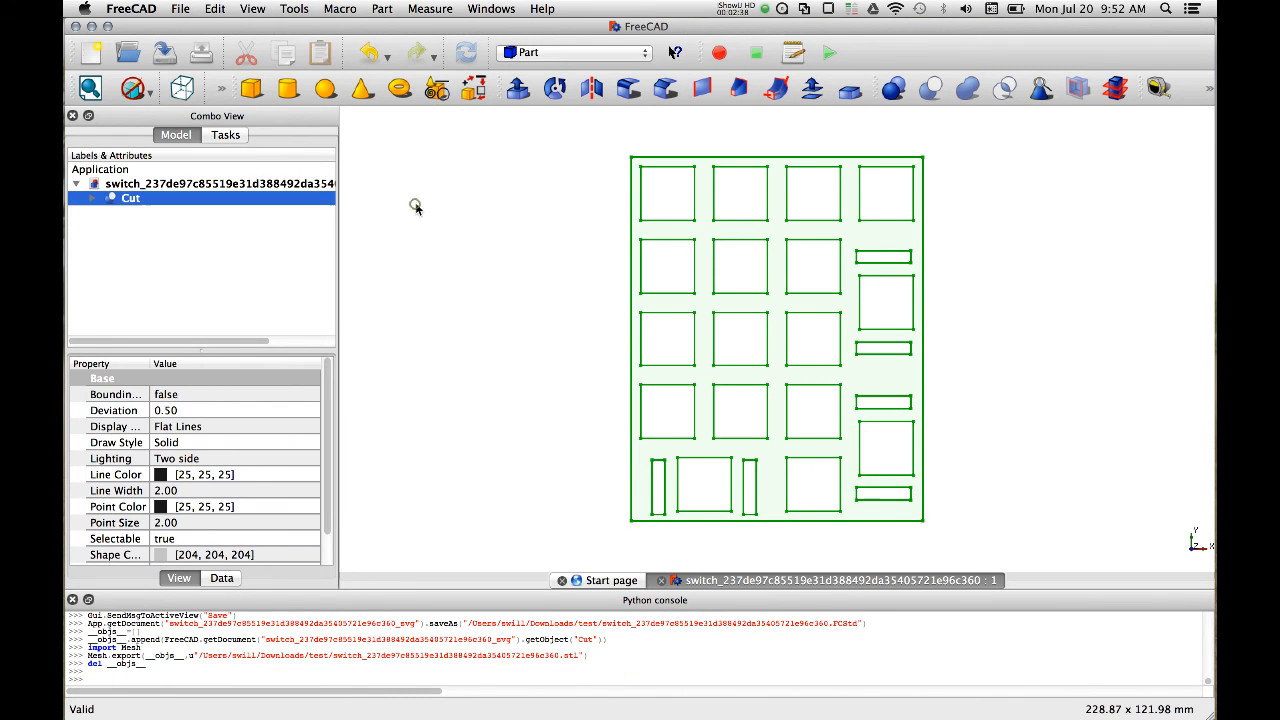
- Reopen the exported STL as a new document and view the meshed plate from the front
left_click(128, 52)
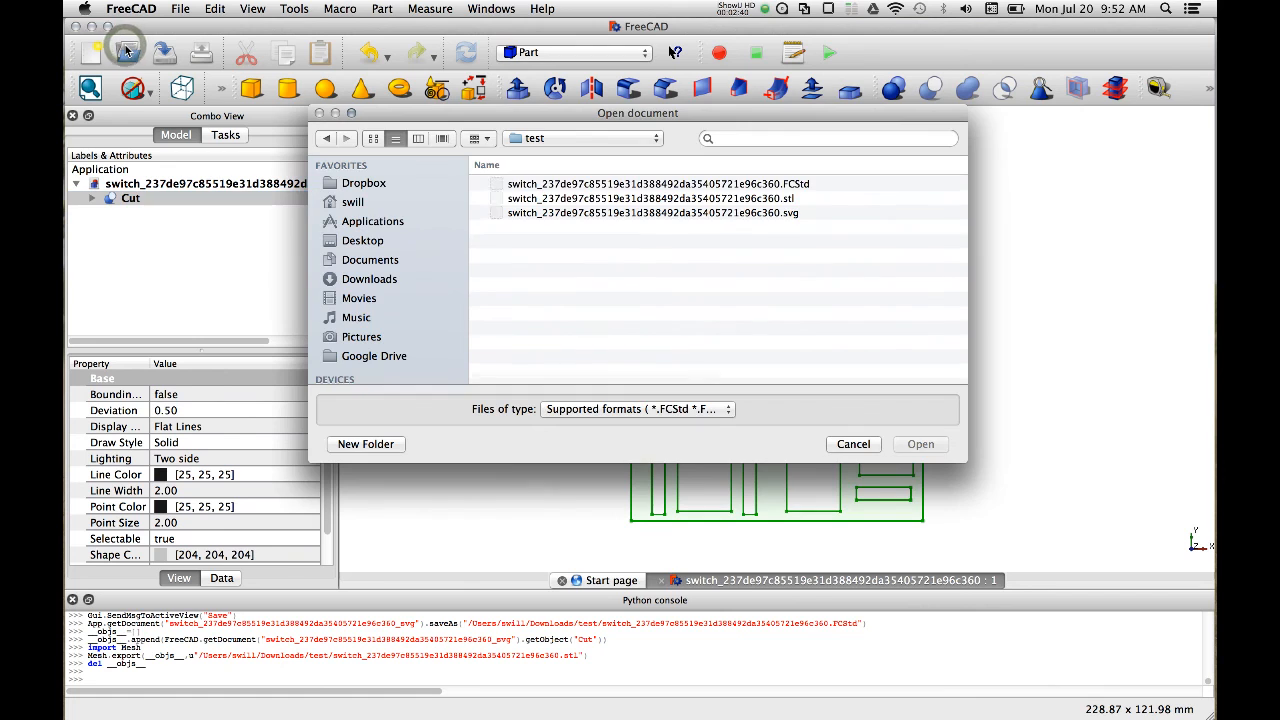
left_click(652, 198)
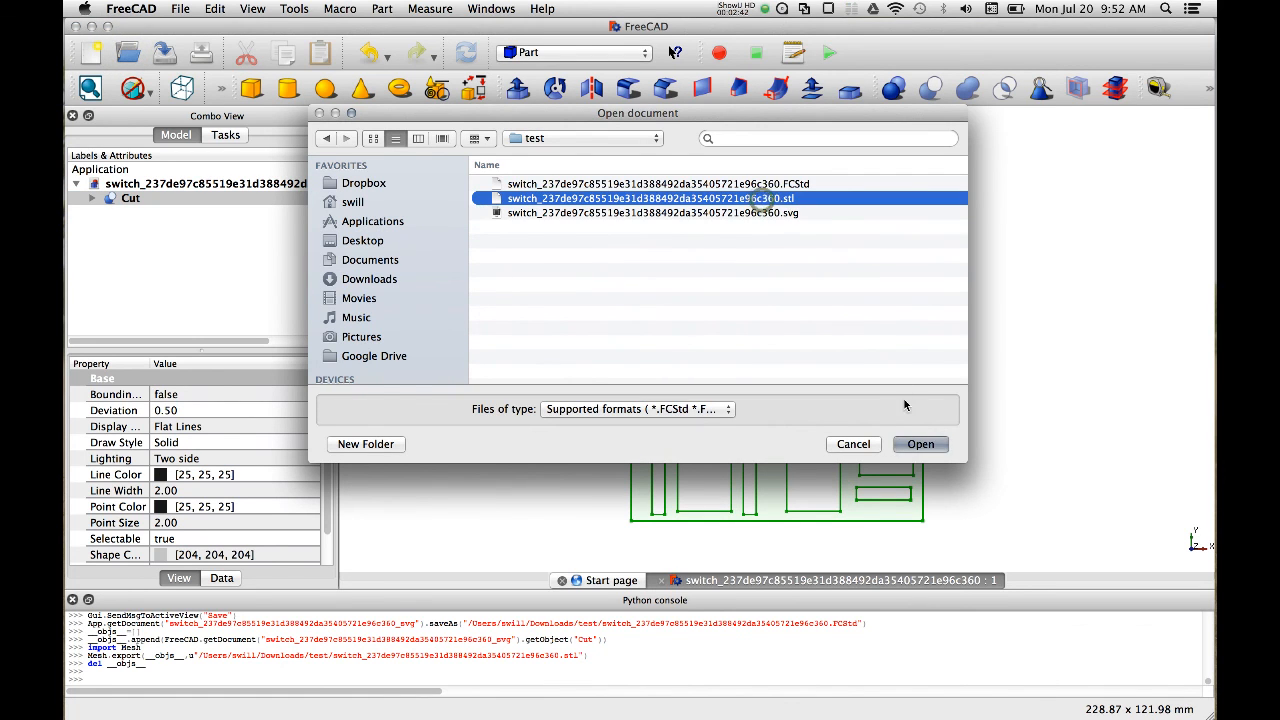
left_click(920, 444)
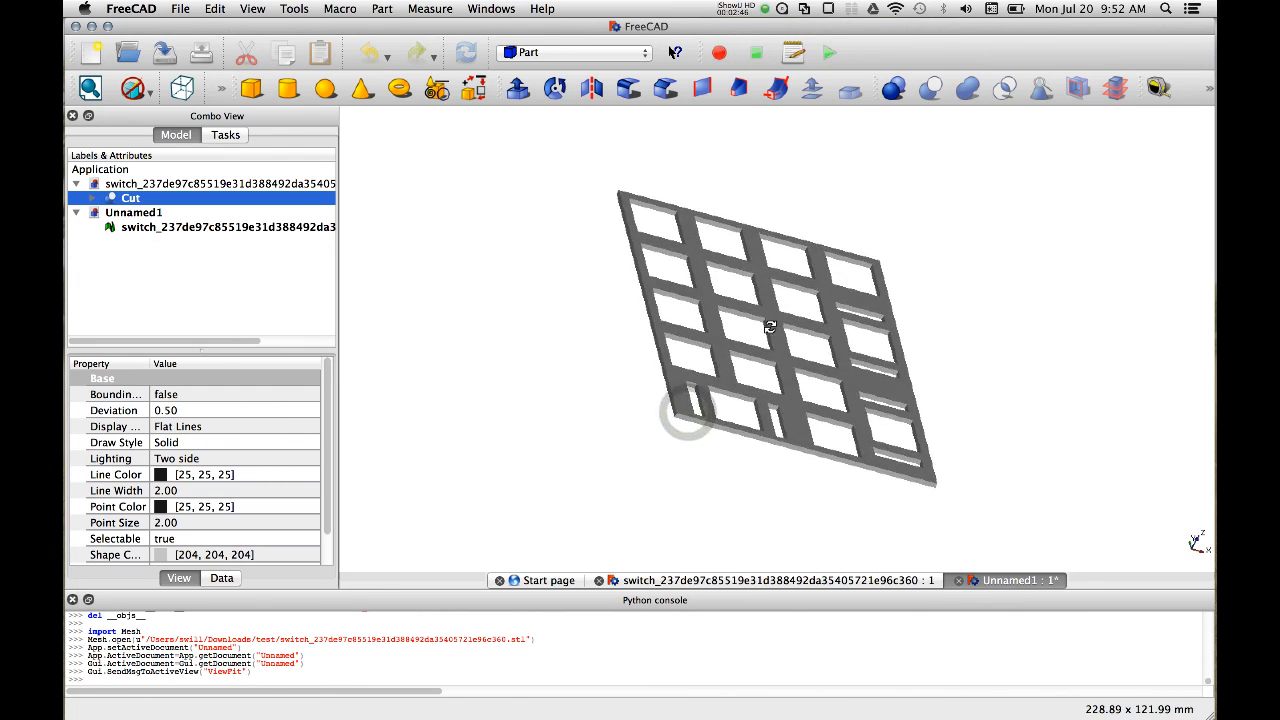
key("2")
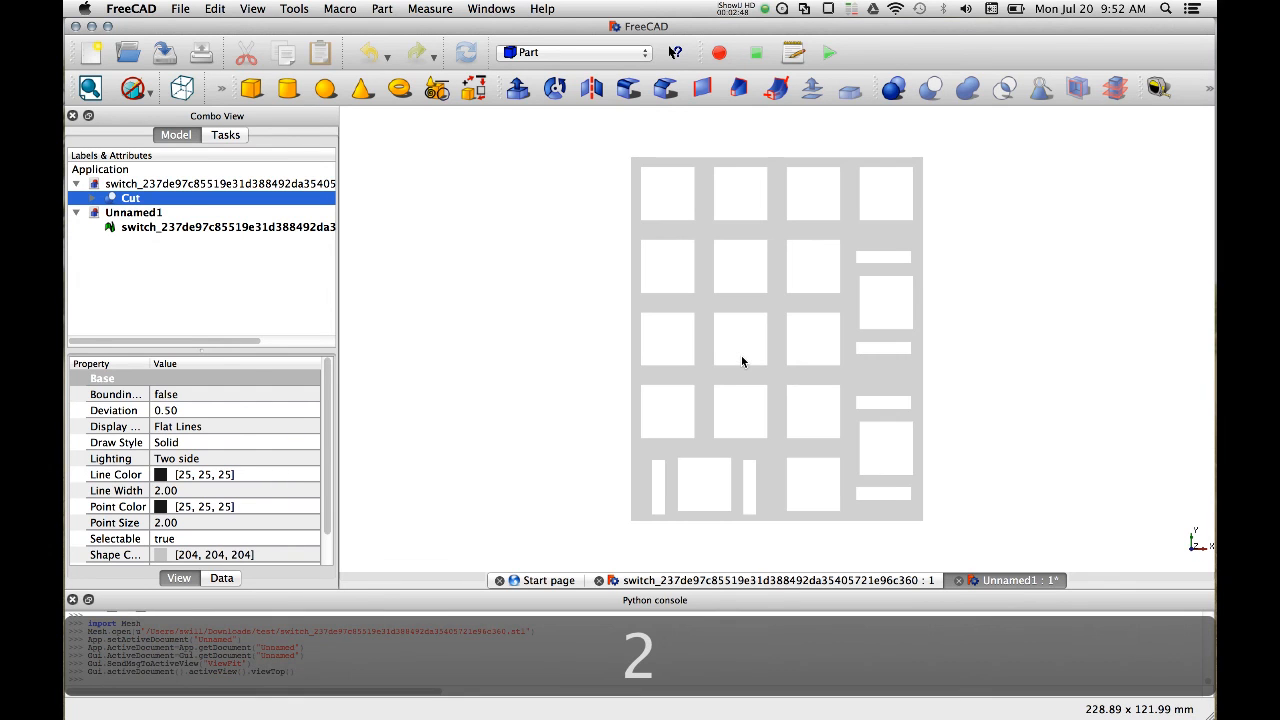